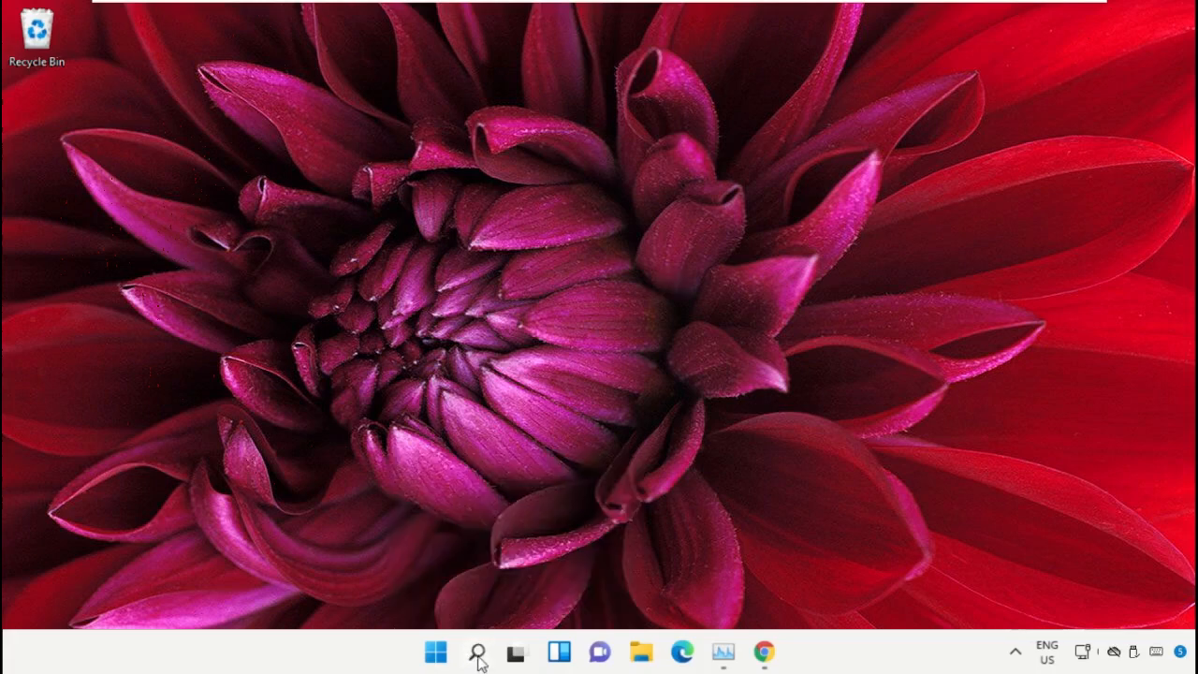
Search Windows for 'task manager' and open Task Manager from the results.
left_click(476, 653)
type("task manager")
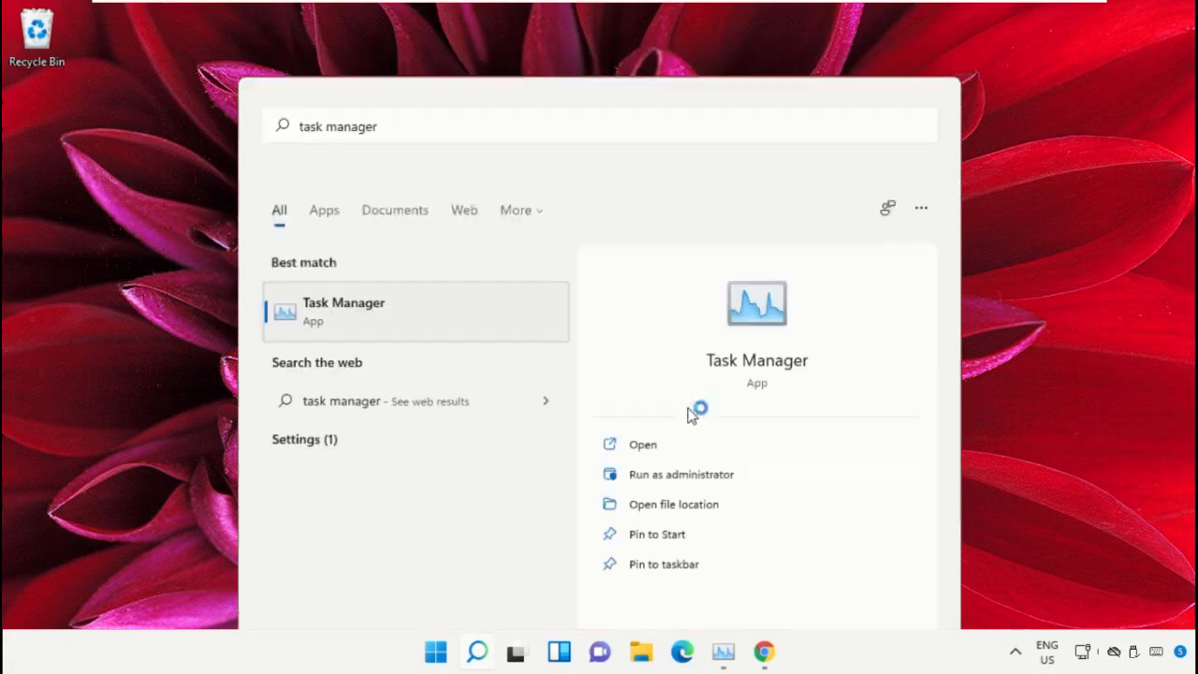
left_click(642, 444)
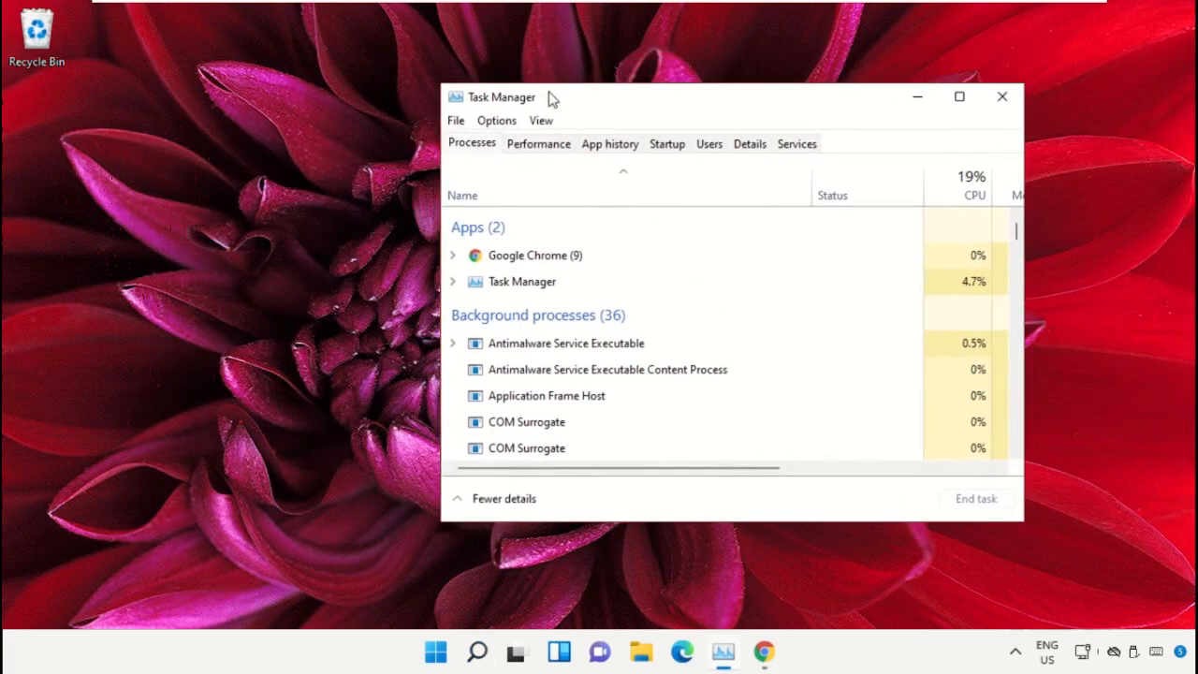
Create a new Task Manager task pointing to C:\Windows\System32\cmd.exe.
left_click(455, 120)
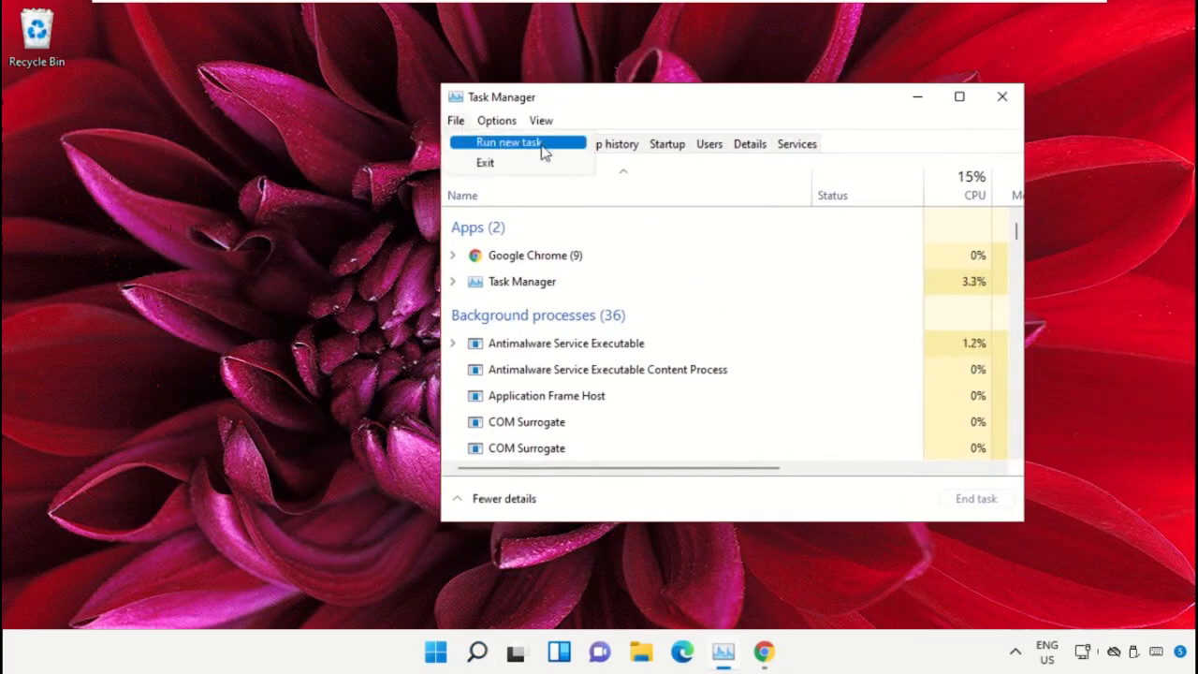
left_click(509, 143)
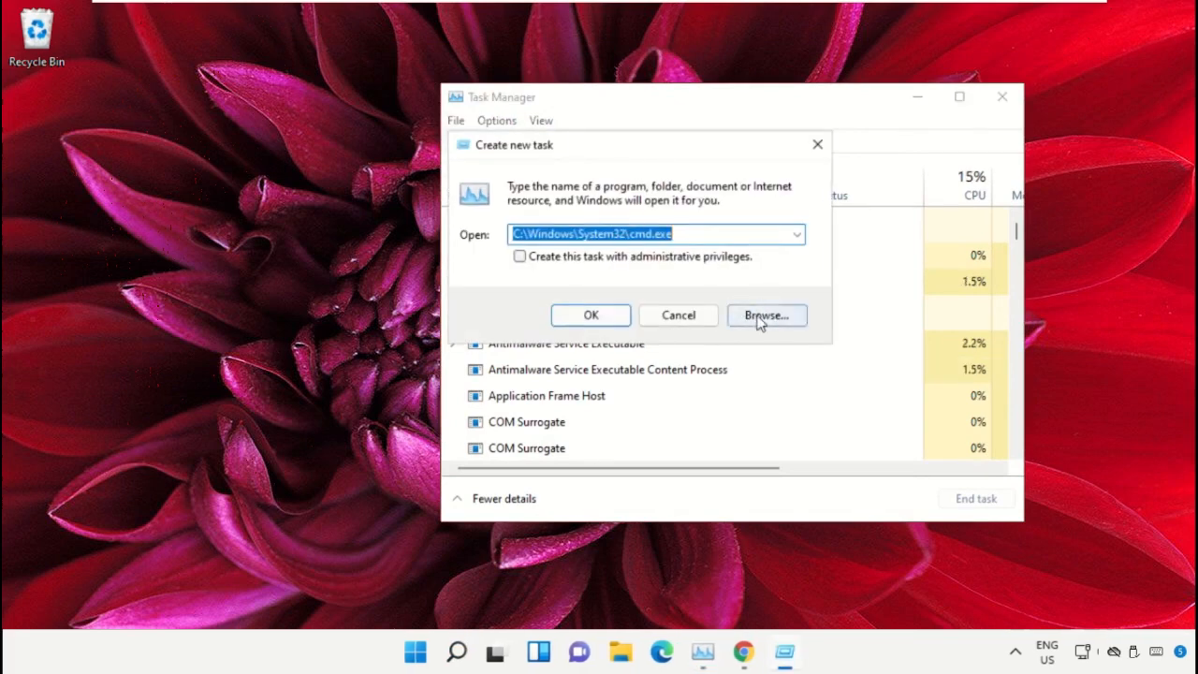
left_click(766, 314)
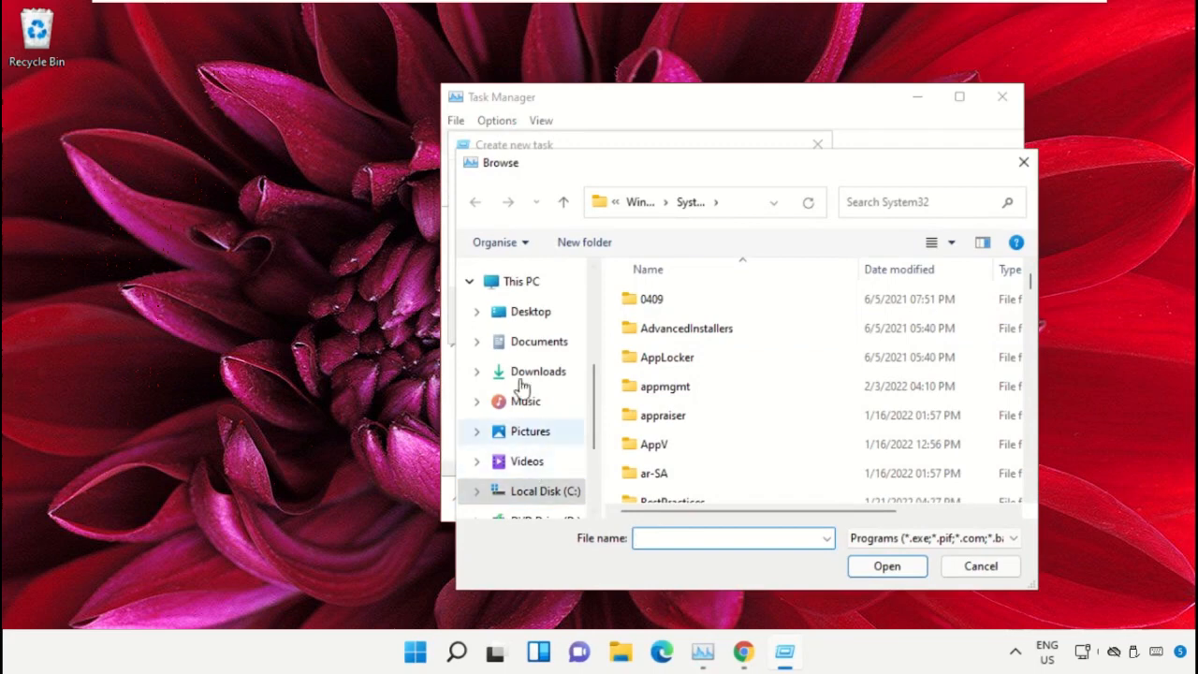
left_click(531, 281)
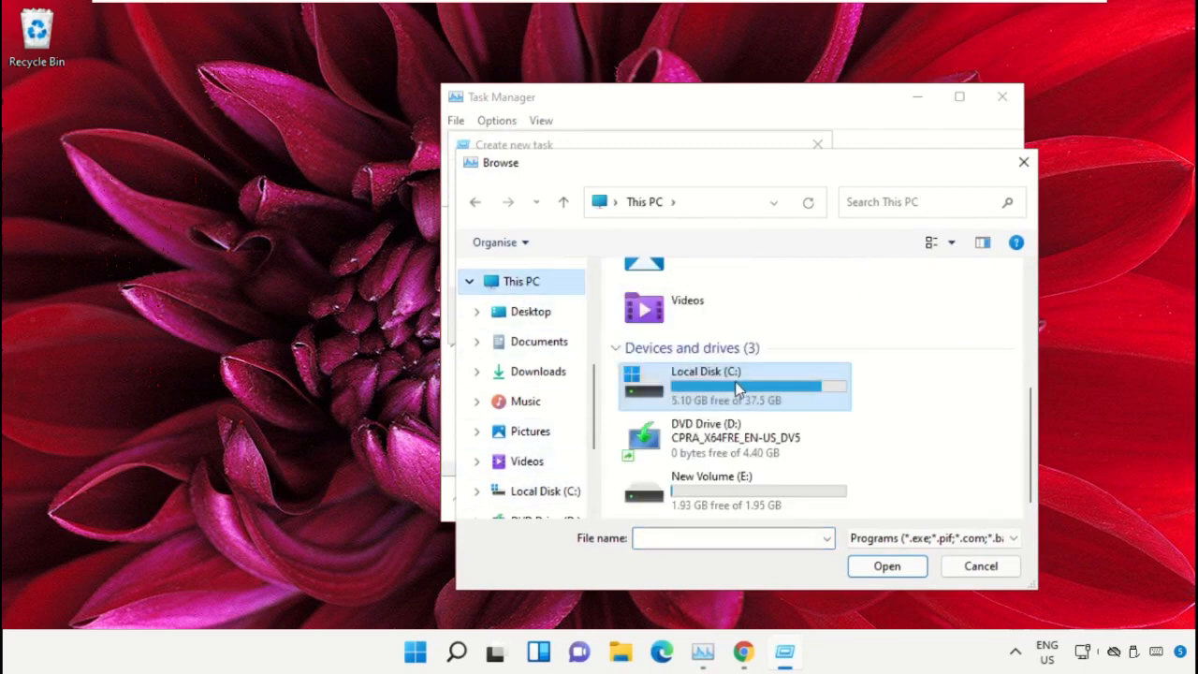
double_click(733, 386)
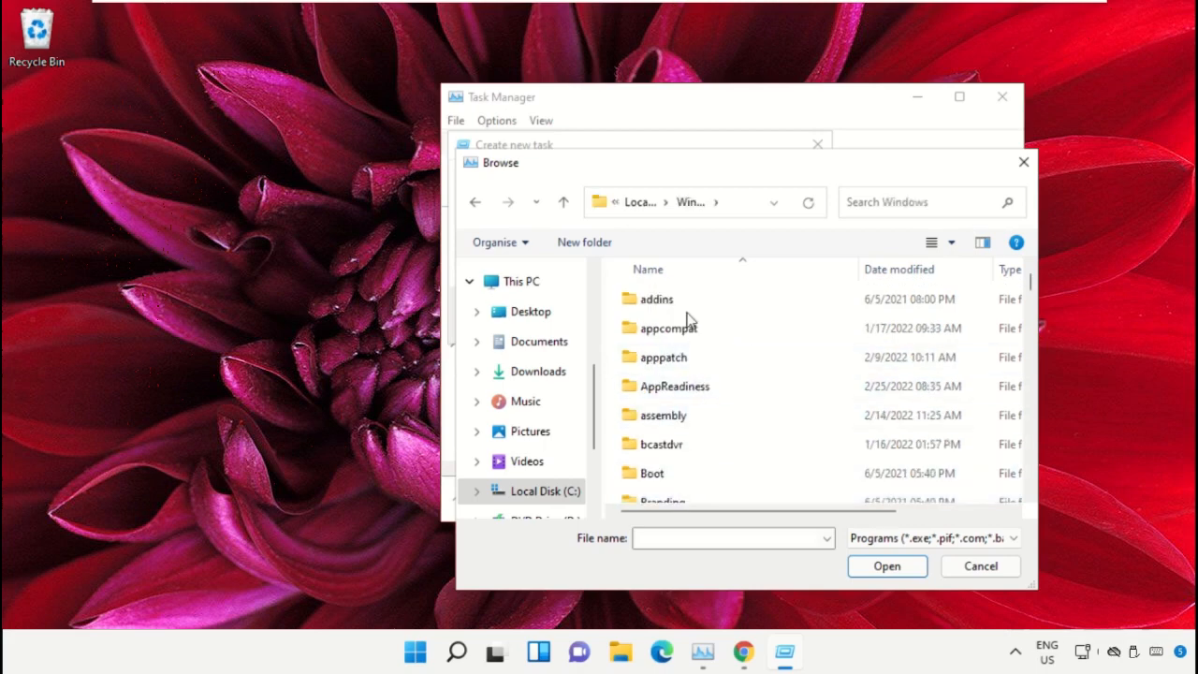
scroll("down", 3)
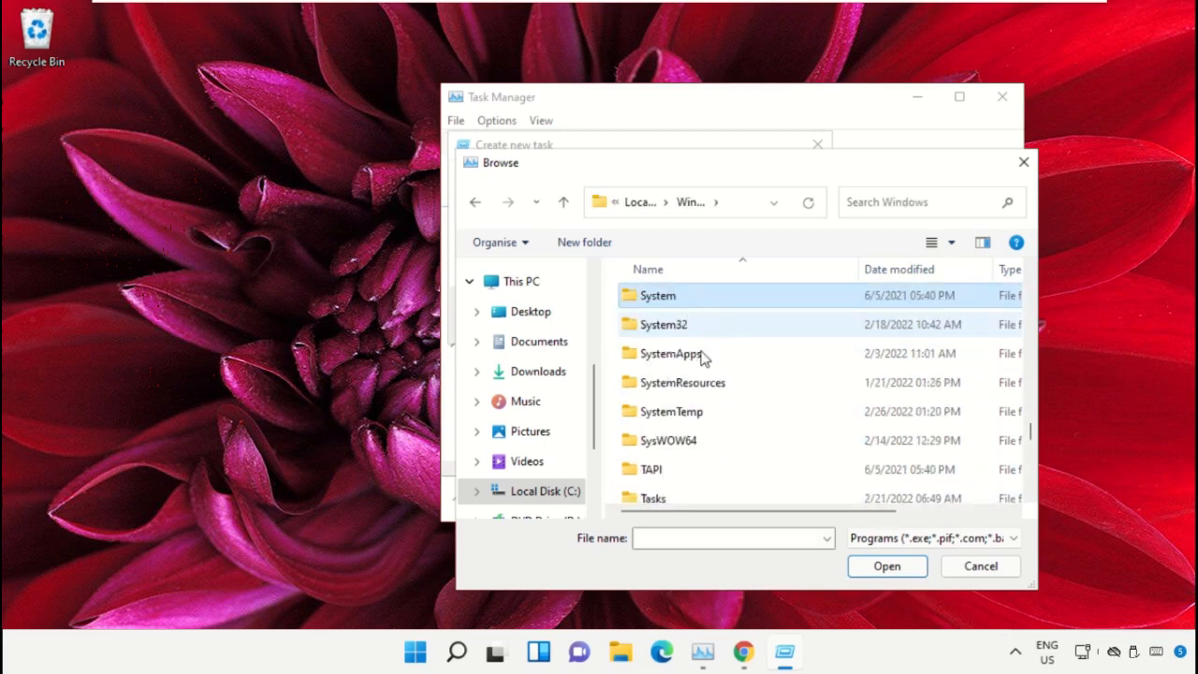
double_click(664, 324)
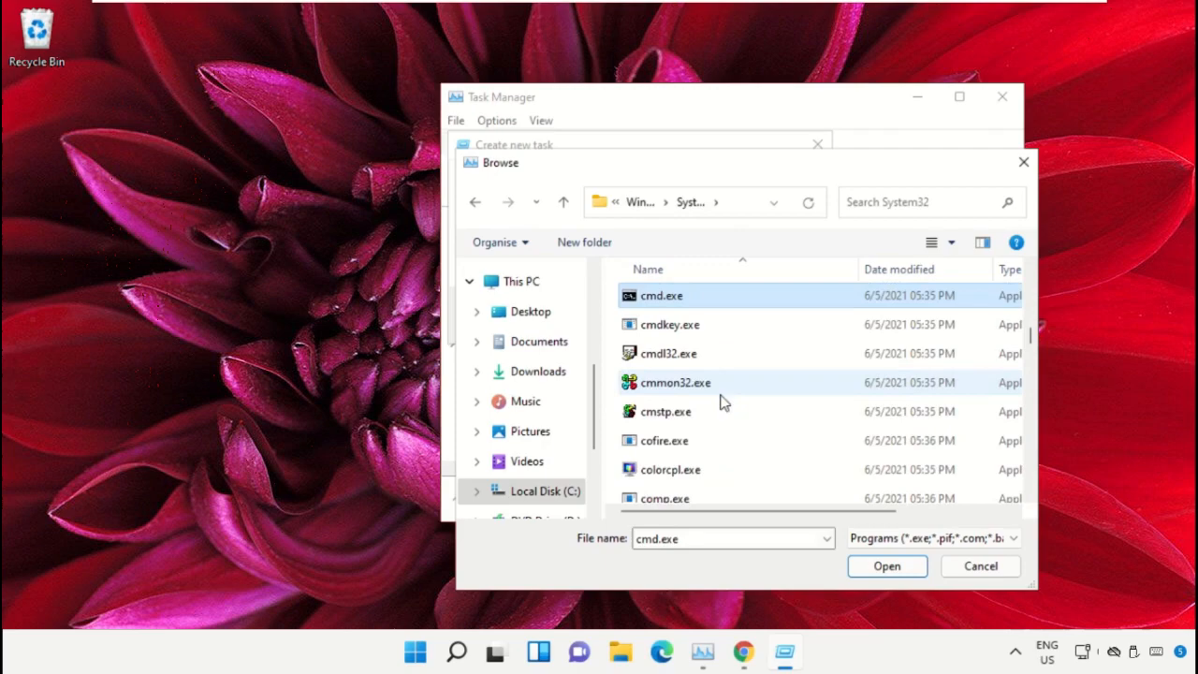
left_click(886, 565)
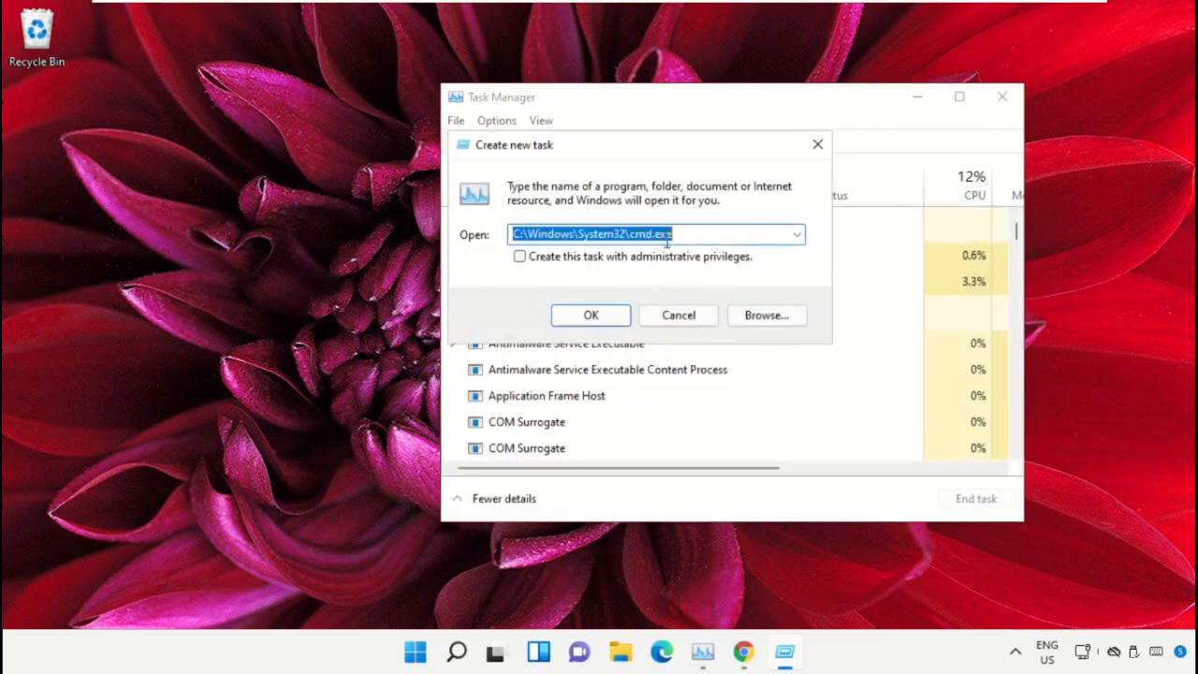
Launch cmd.exe with administrative privileges and drag its window to the screen centre.
left_click(518, 256)
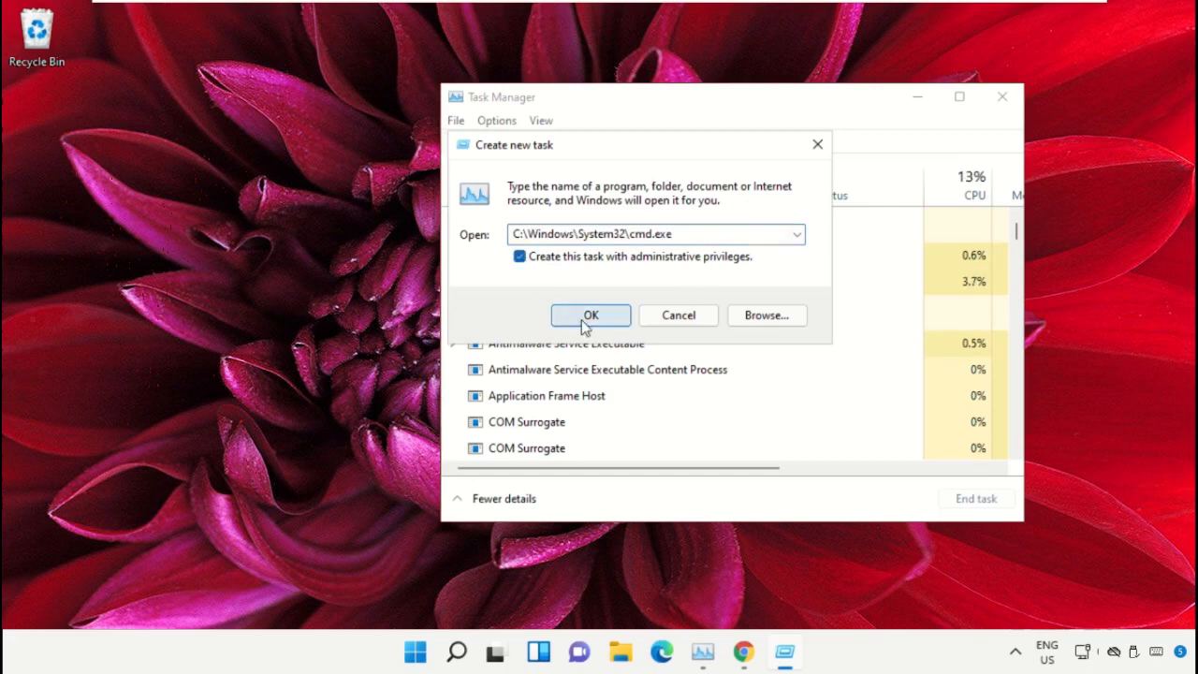
left_click(590, 314)
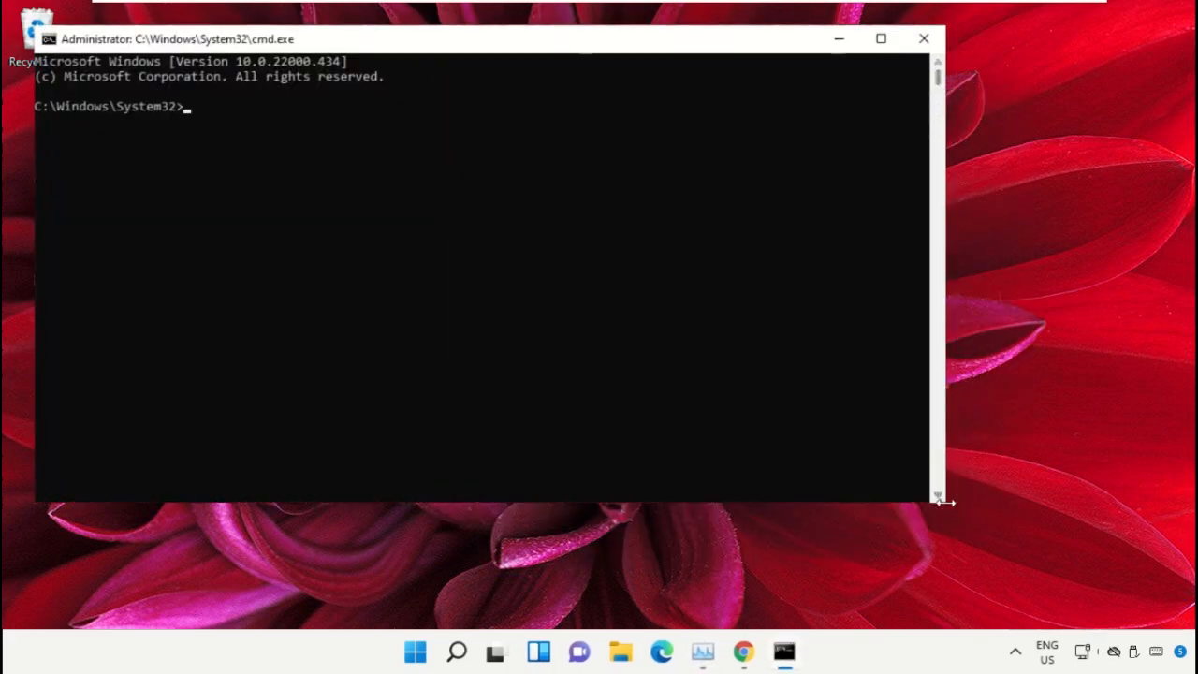
left_click_drag(945, 501, 697, 412)
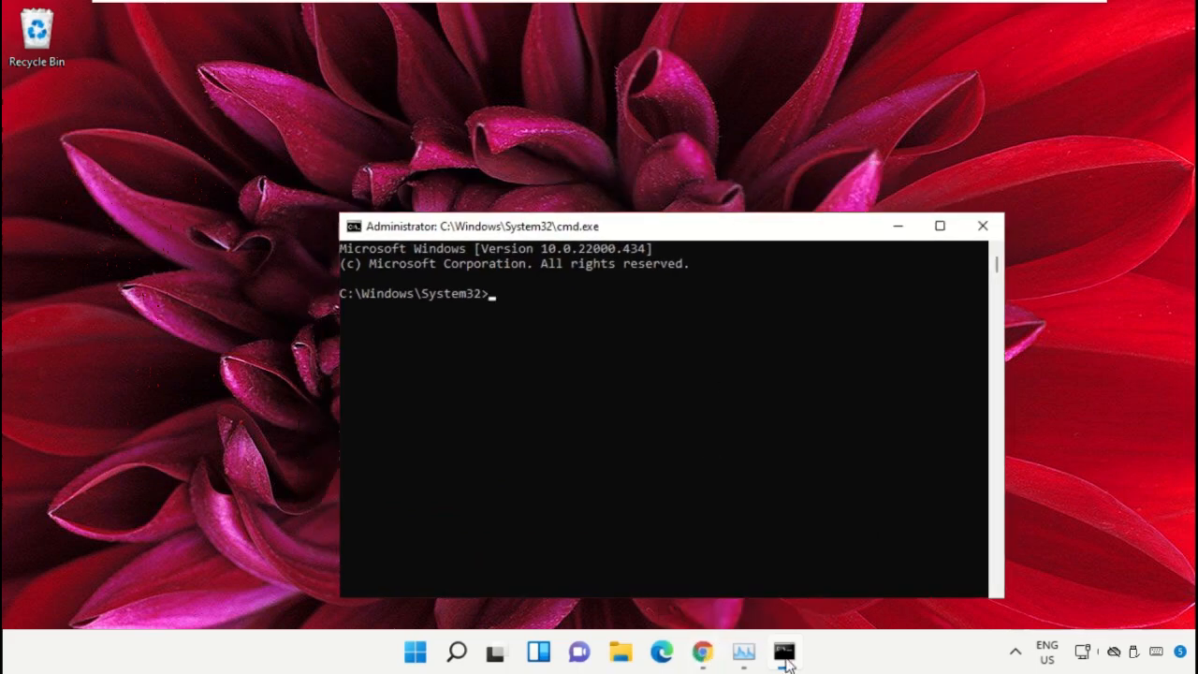
Go to google.com in Chrome and search 'hows.tech windows commands'.
left_click(702, 653)
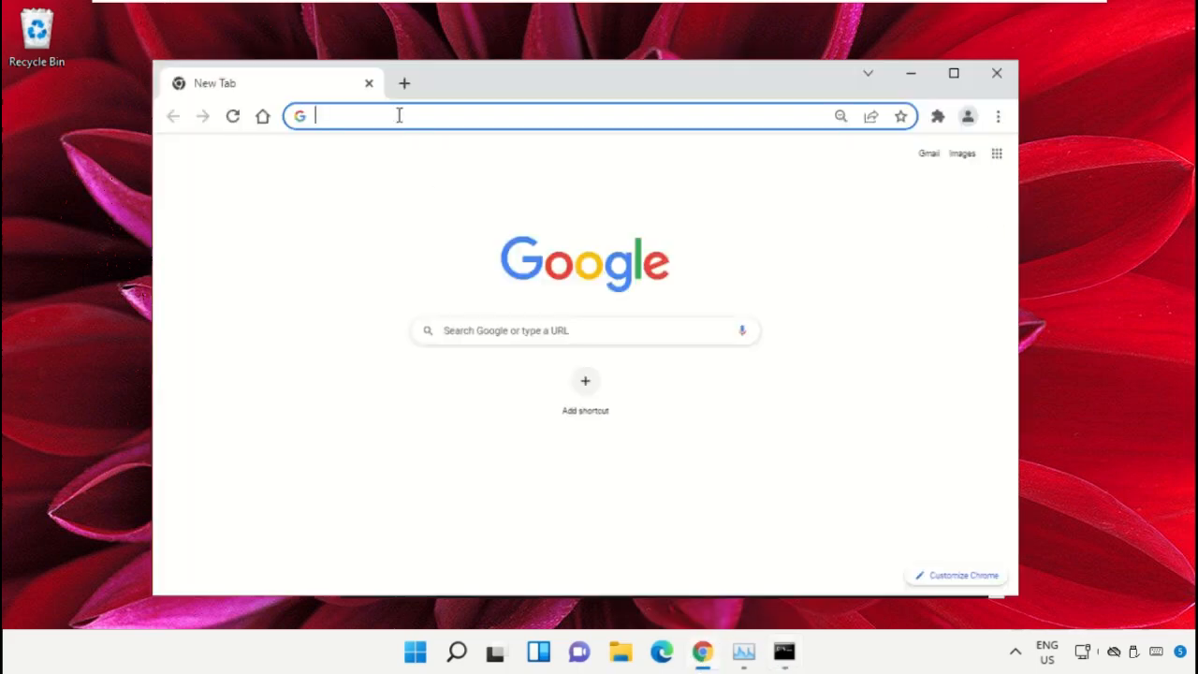
type("google.com")
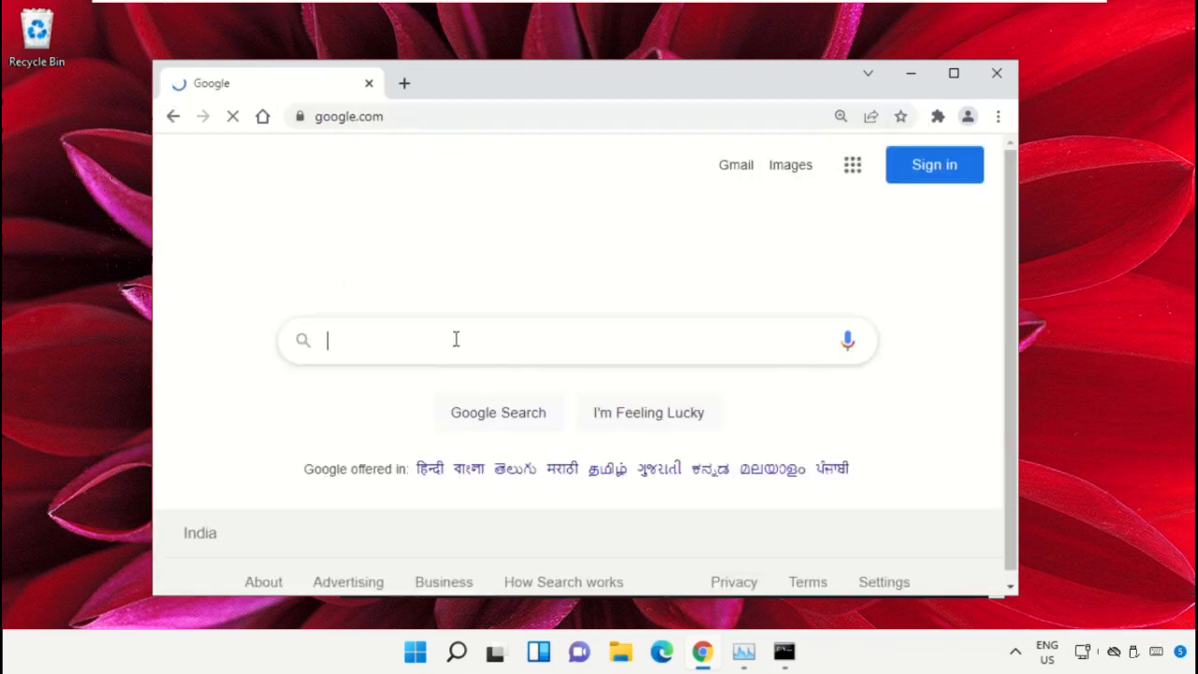
type("hows.tech windows commands")
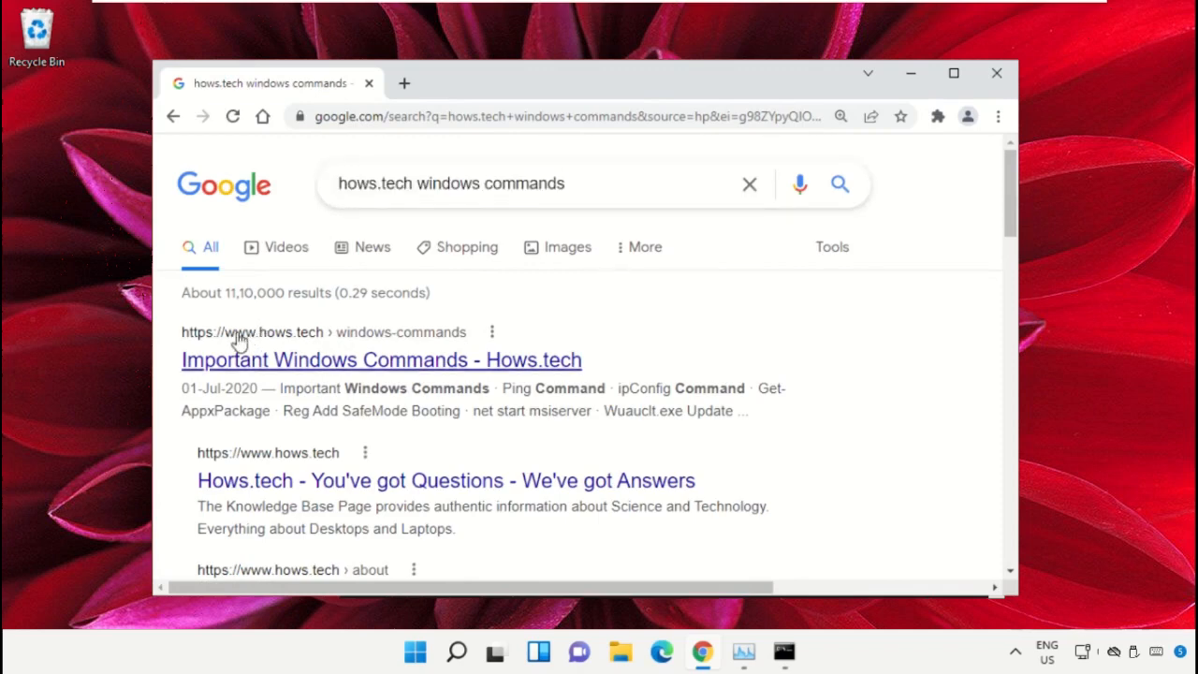
mouse_move(471, 377)
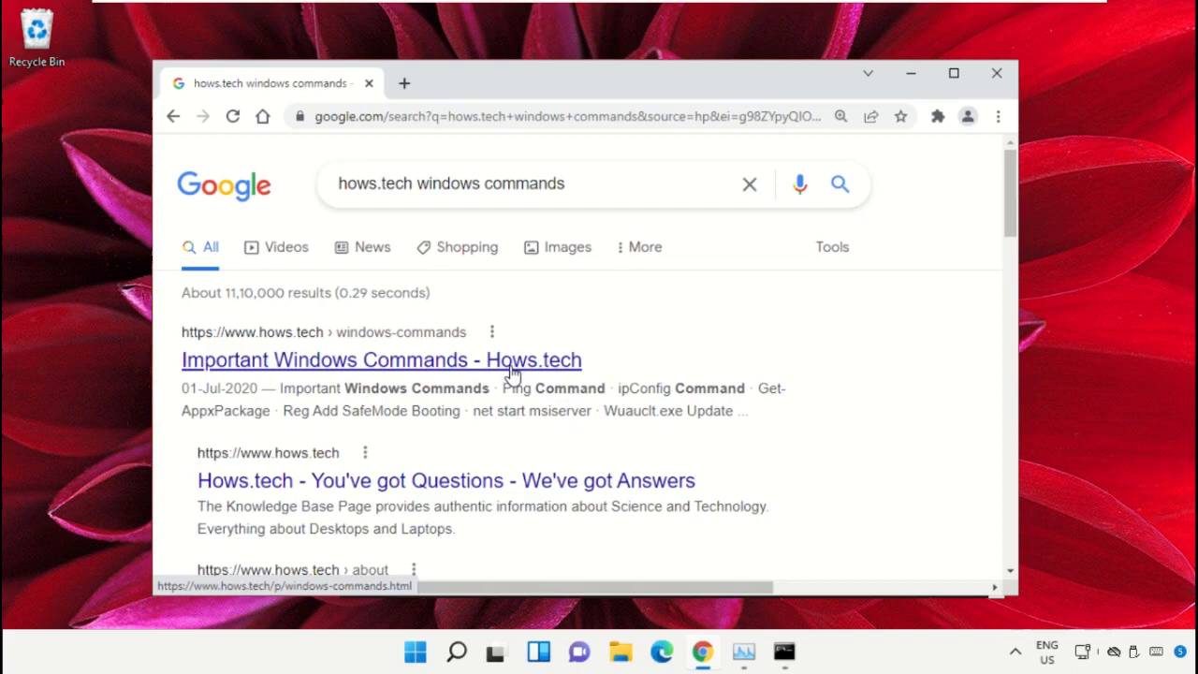
Open the Hows.tech Important Windows Commands article and highlight Command 12's sfc /scanfile command.
left_click(381, 360)
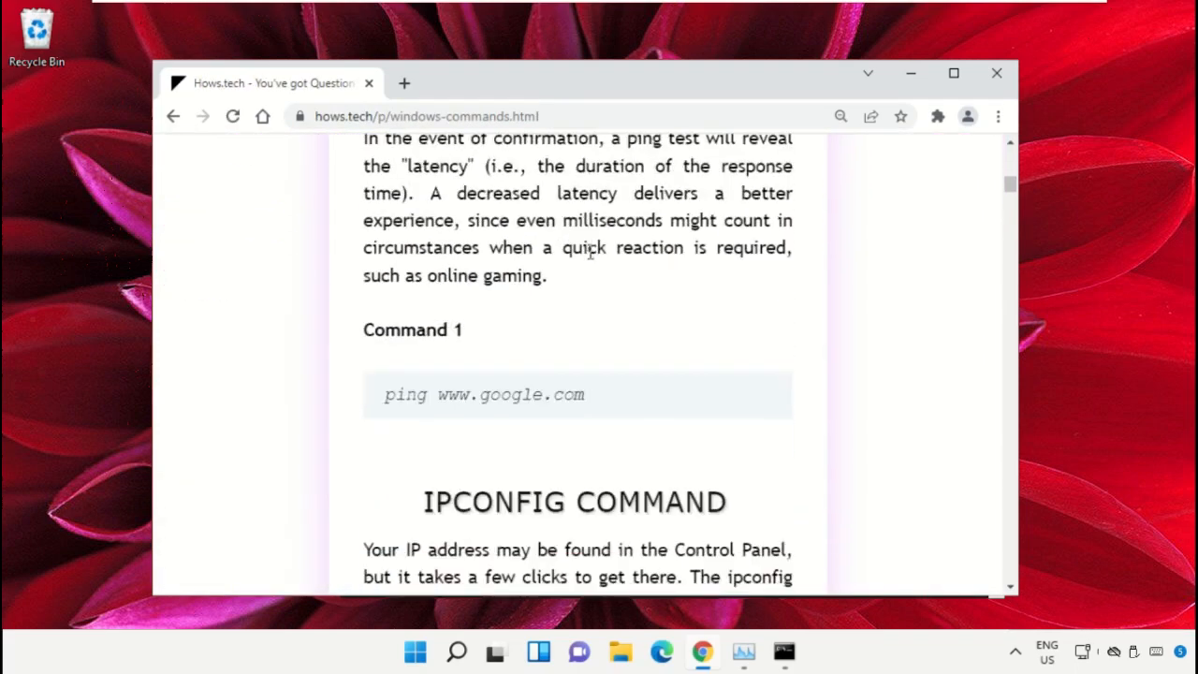
scroll("down", 3)
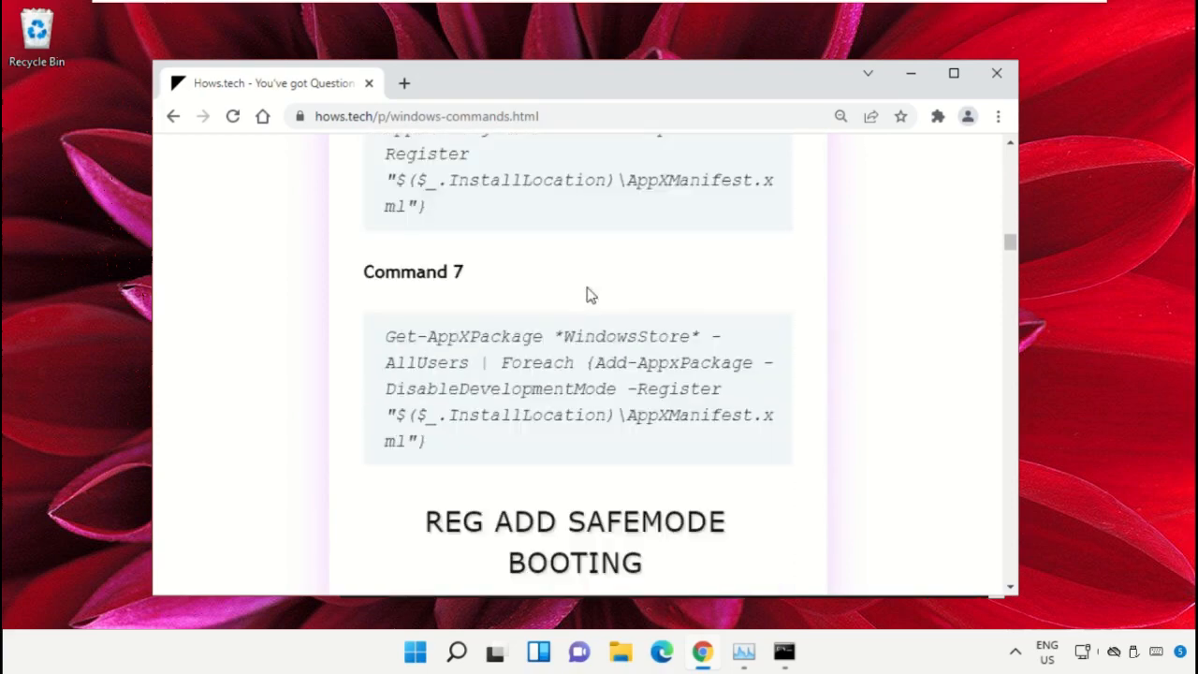
scroll("down", 3)
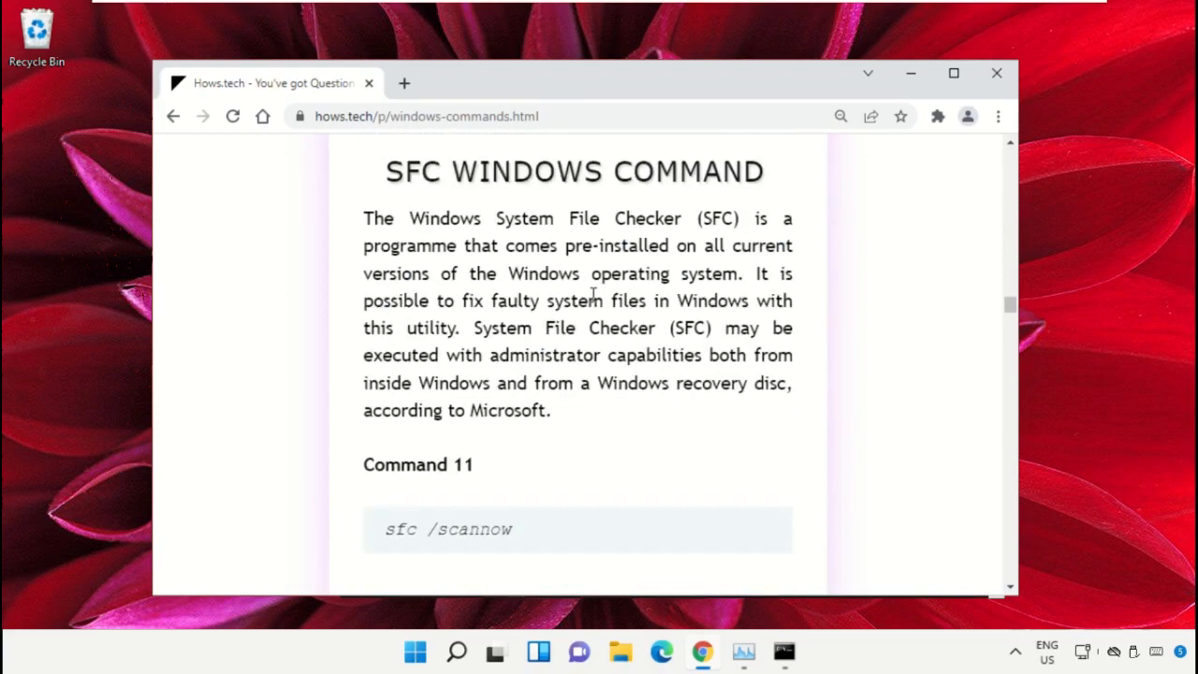
scroll("down", 3)
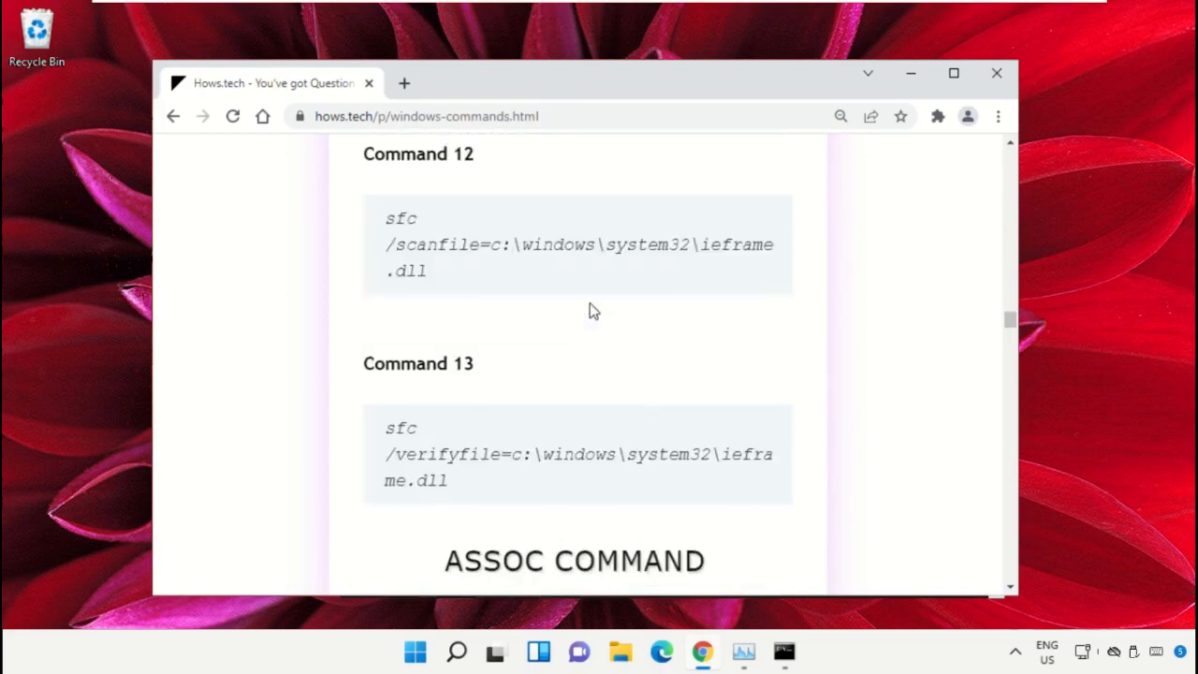
mouse_move(627, 347)
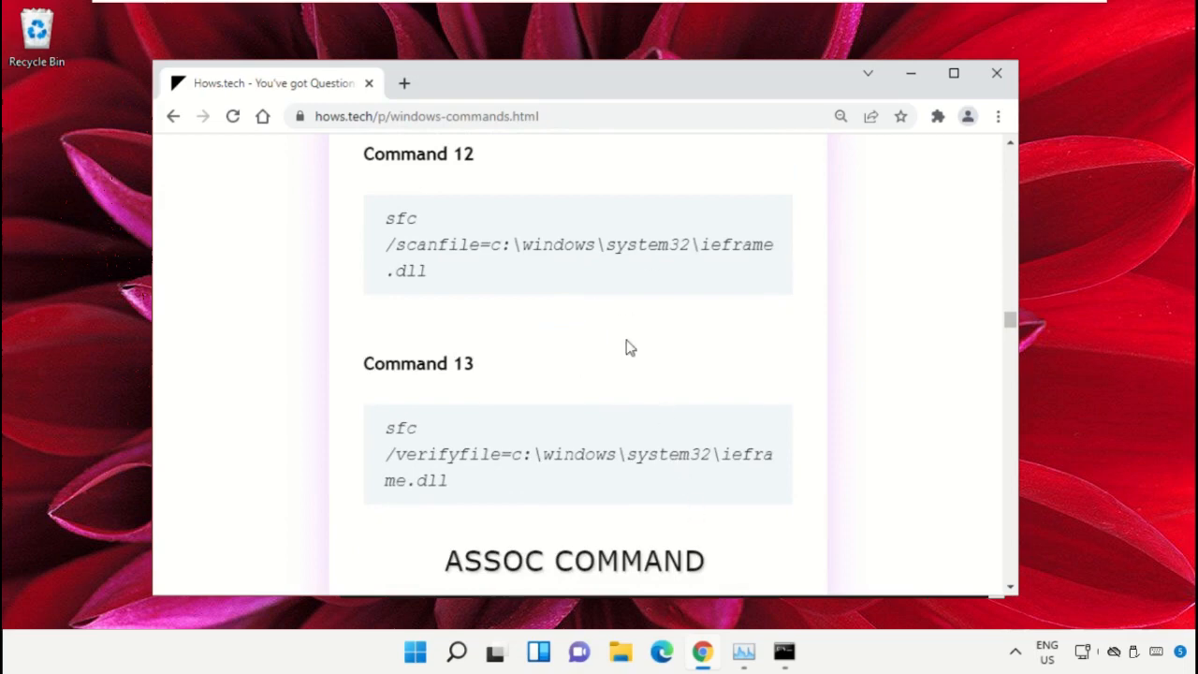
left_click_drag(385, 218, 427, 271)
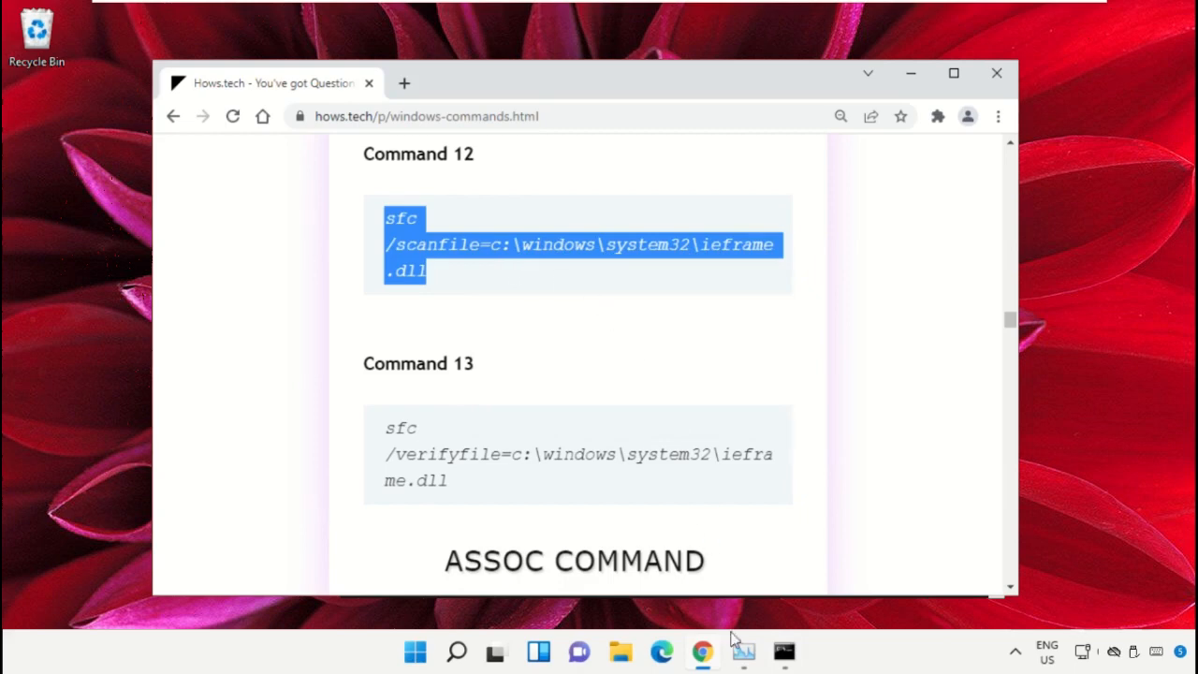
Run sfc /verifyfile=c:\windows\system32\ieframe.dll in the administrator Command Prompt.
left_click(783, 651)
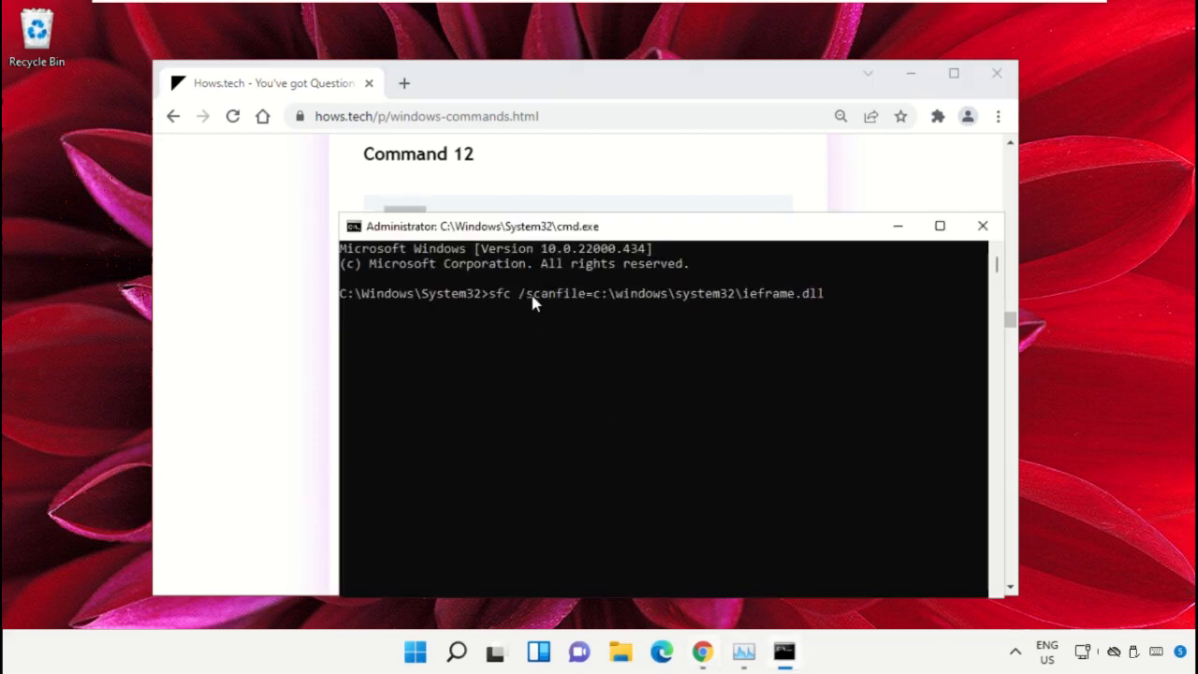
mouse_move(836, 318)
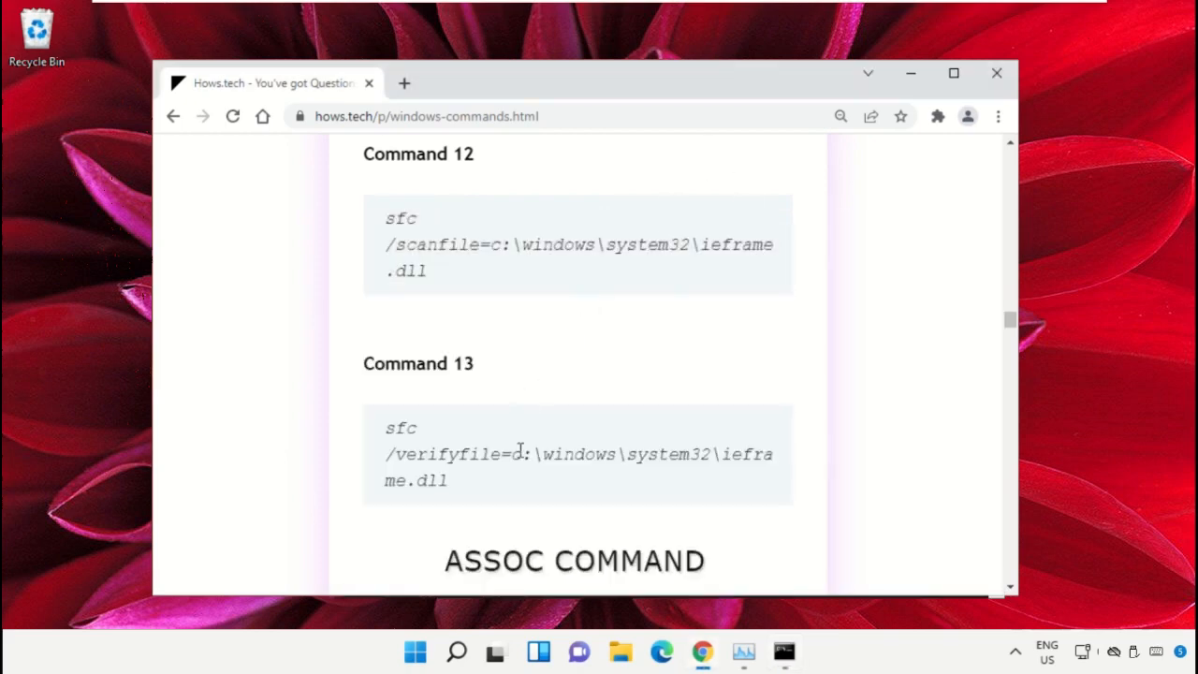
right_click(578, 454)
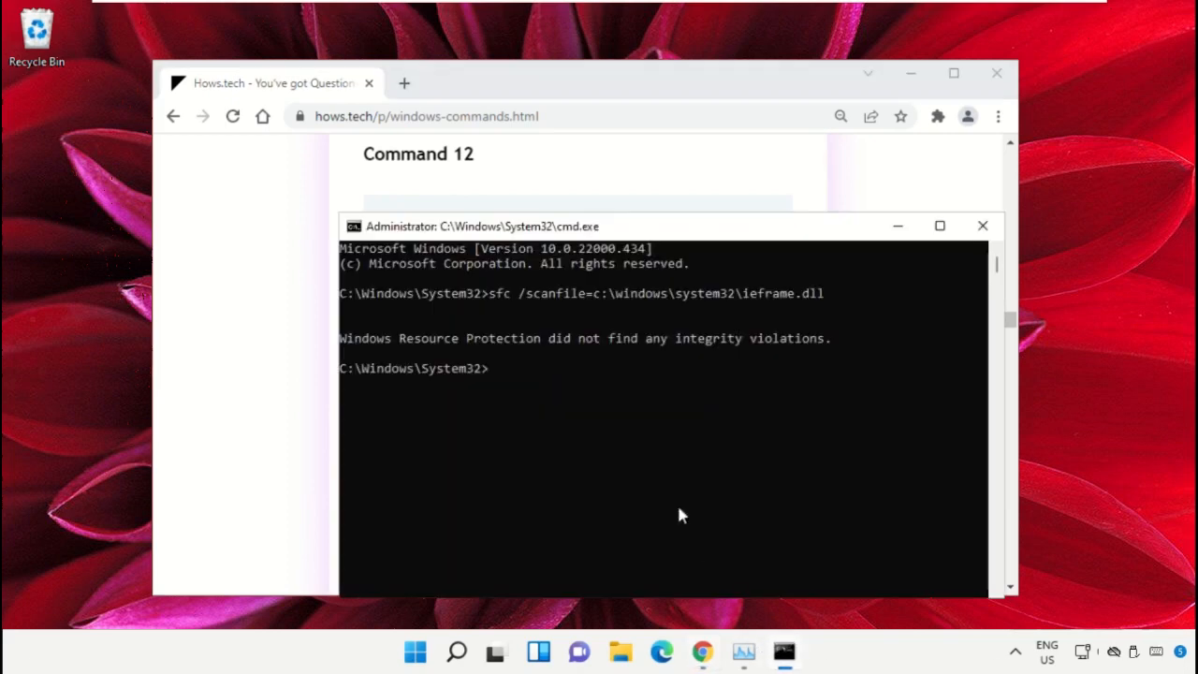
type("sfc /verifyfile=c:\\windows\\system32\\ieframe.dll")
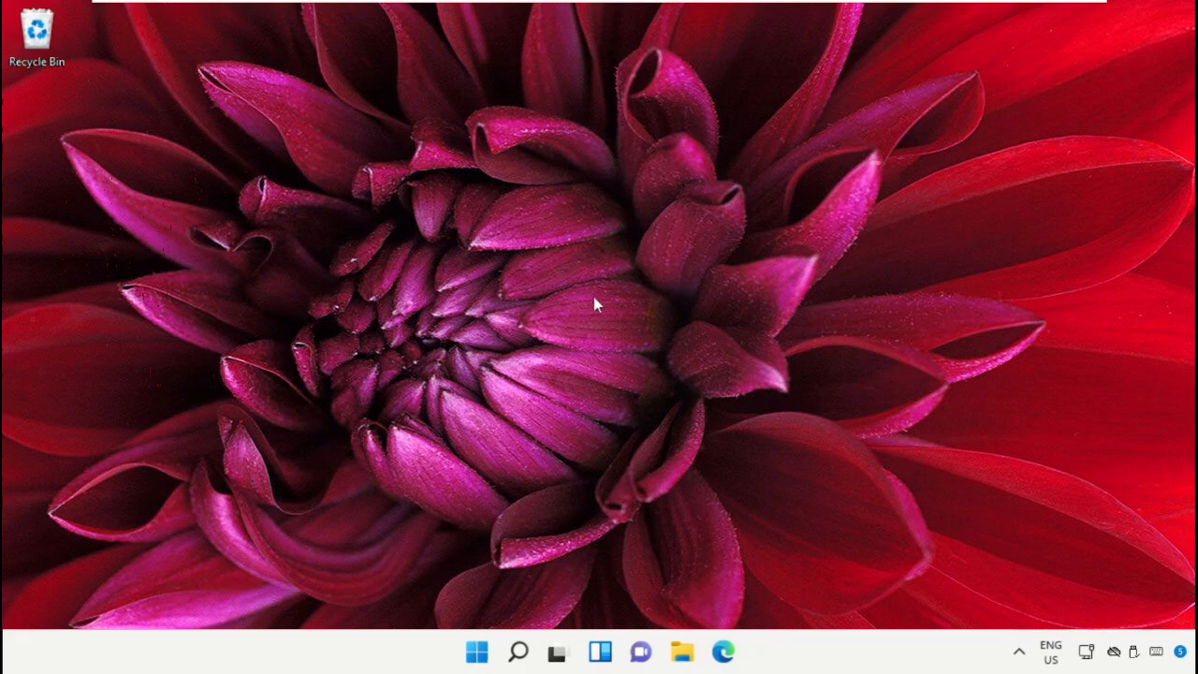
Open Command Prompt as administrator through Windows Search and run sfc /scannow.
left_click(517, 651)
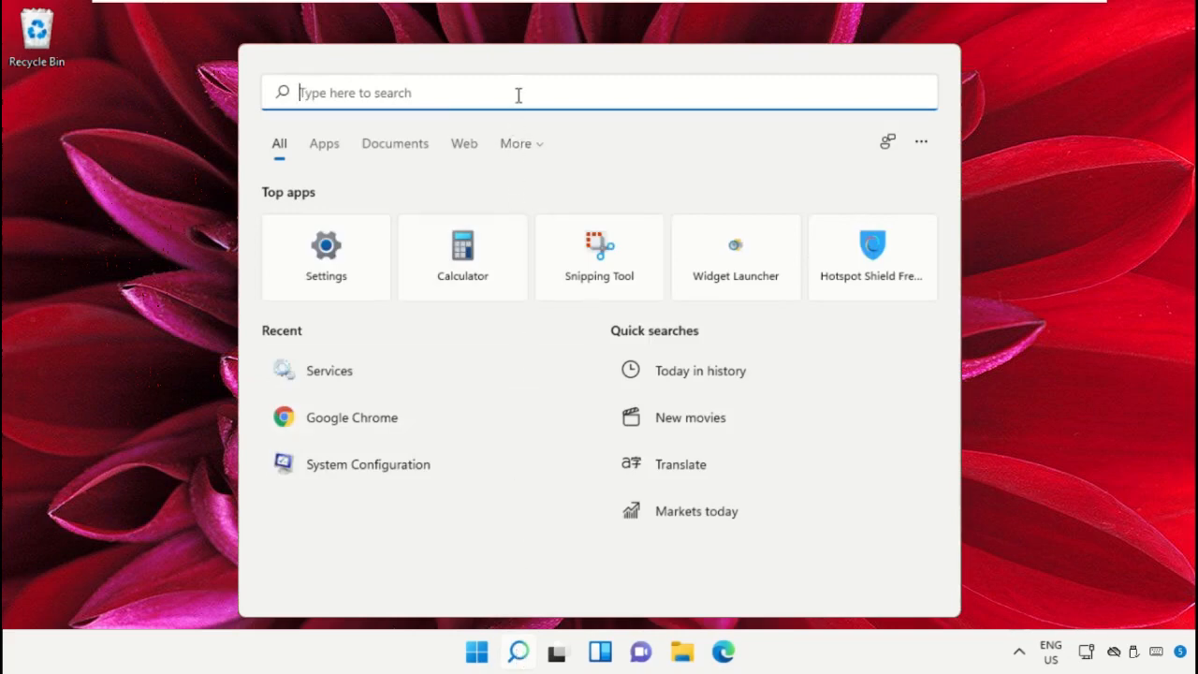
type("Cmd")
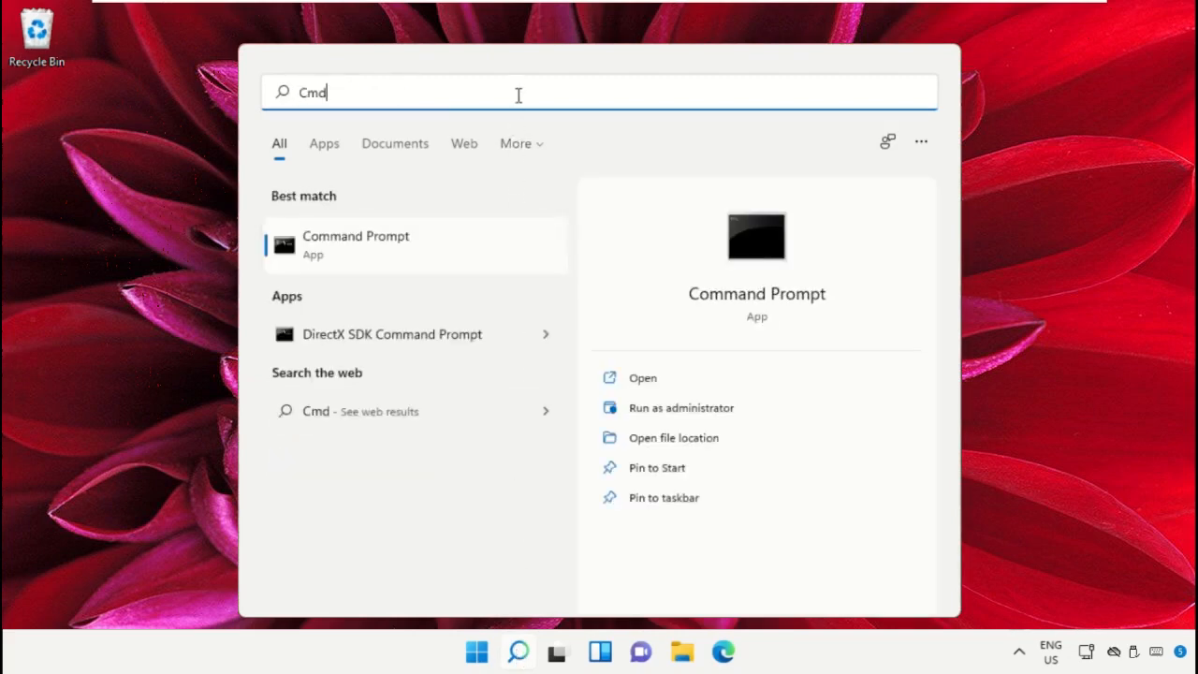
right_click(355, 244)
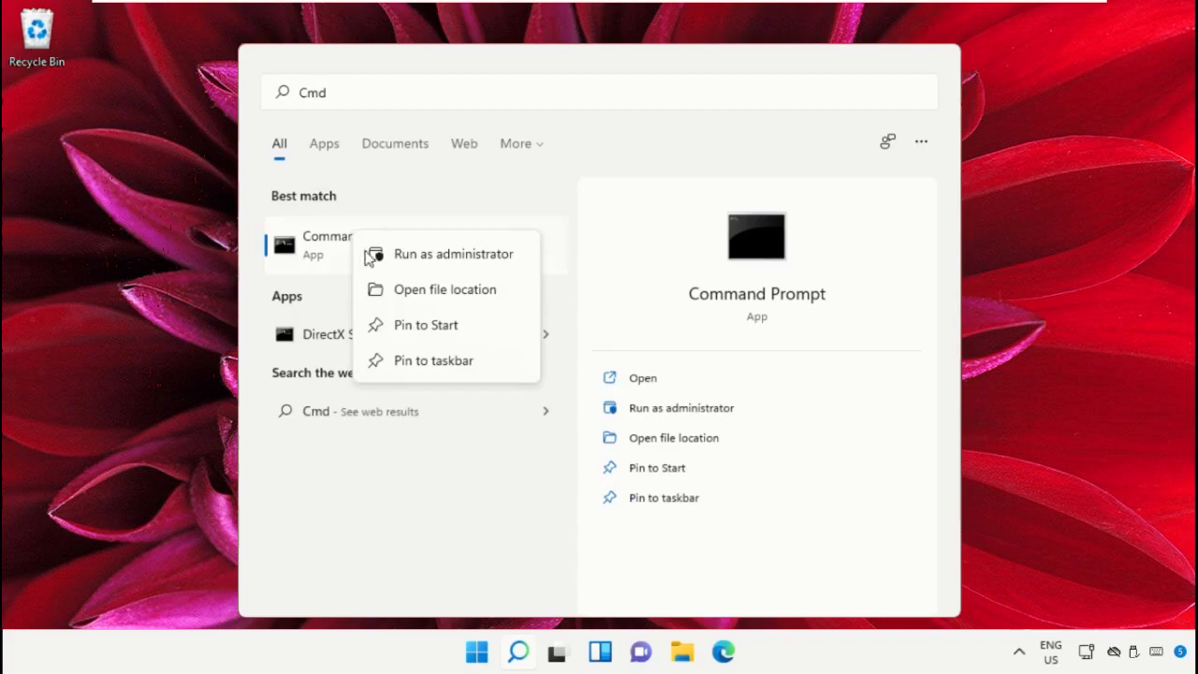
left_click(453, 253)
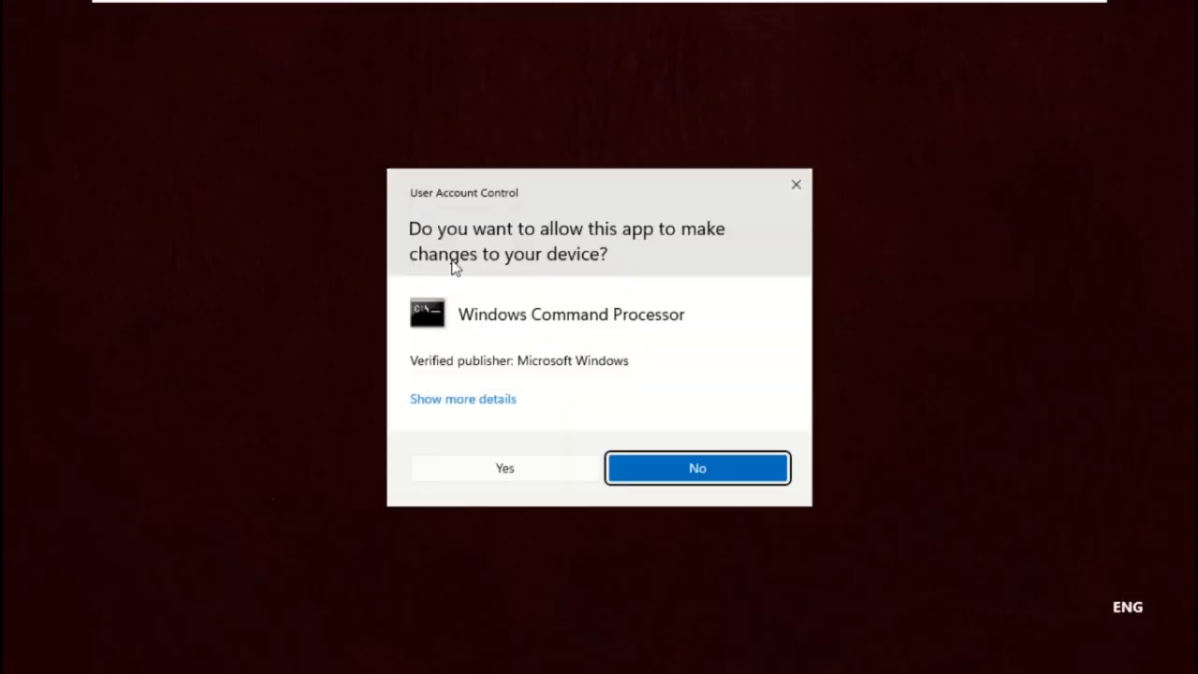
left_click(505, 468)
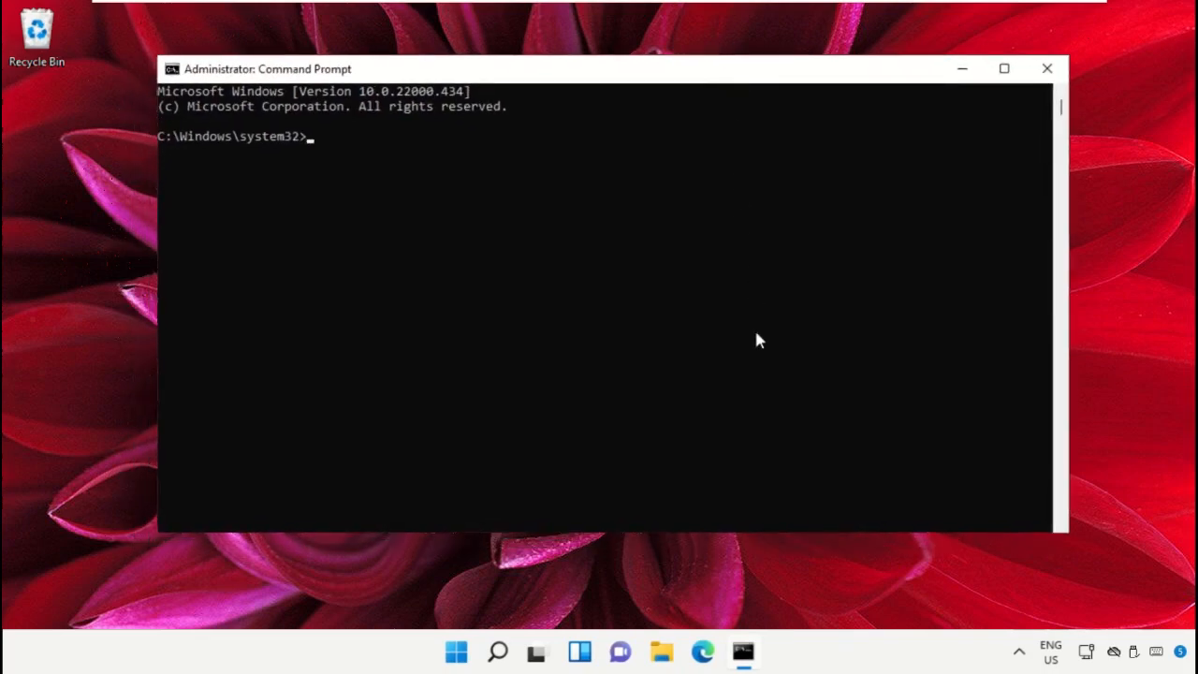
type("sfc /scannow")
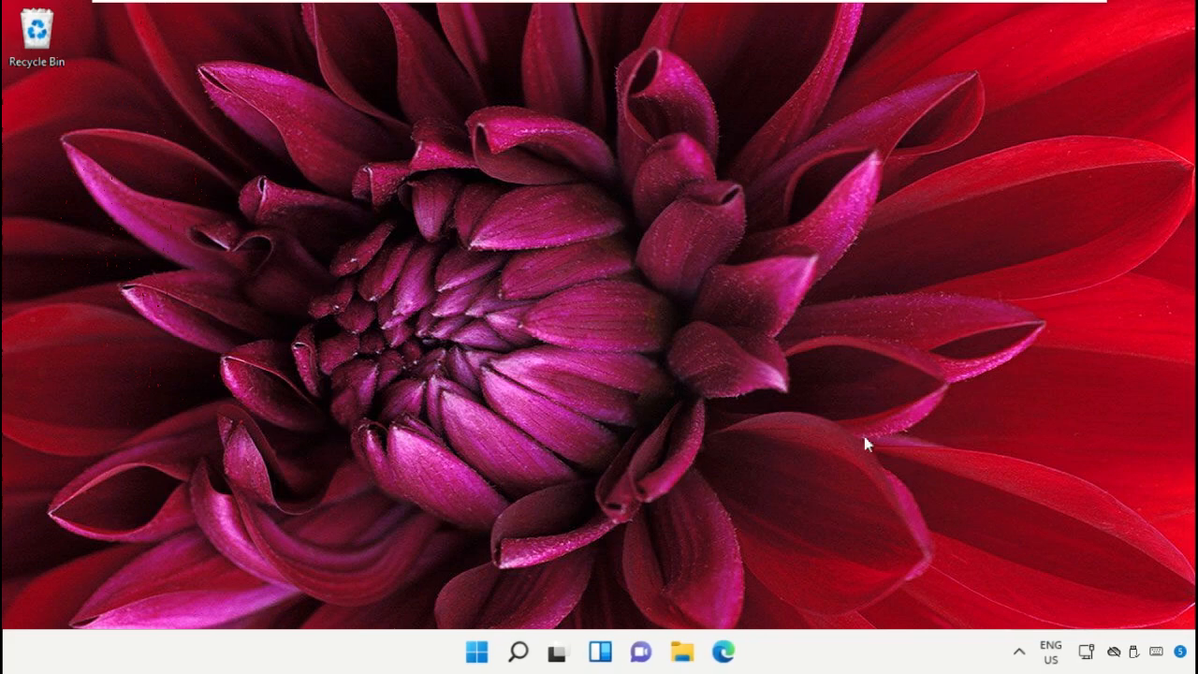
left_click(517, 652)
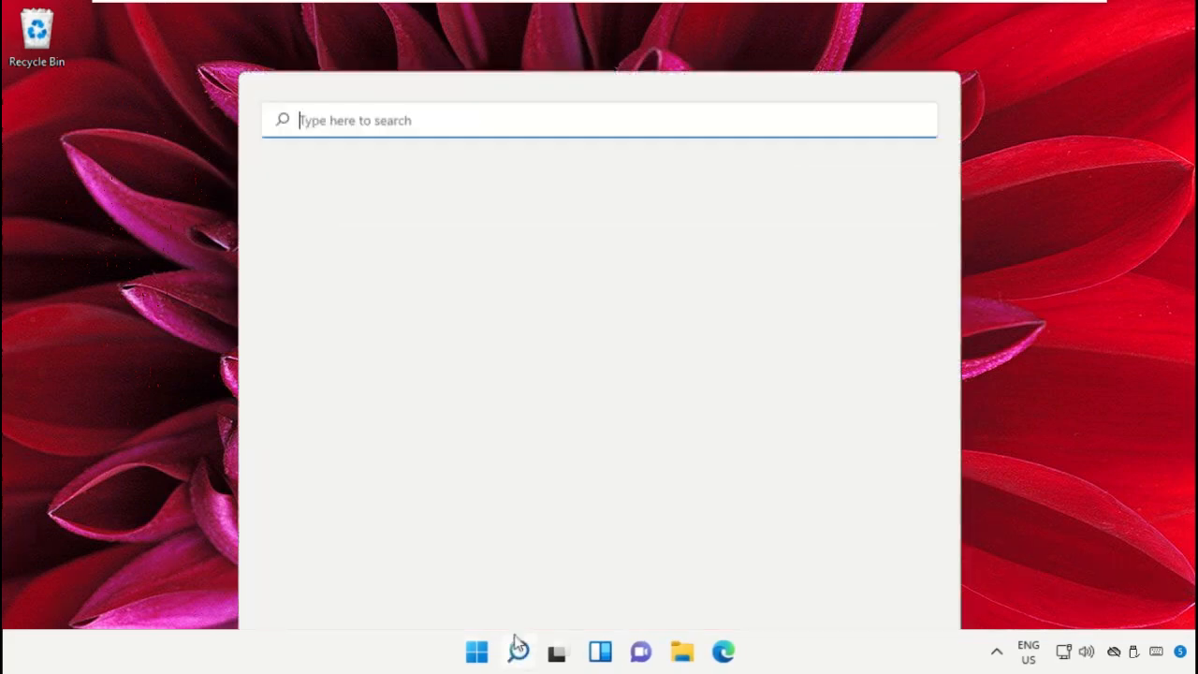
left_click(518, 651)
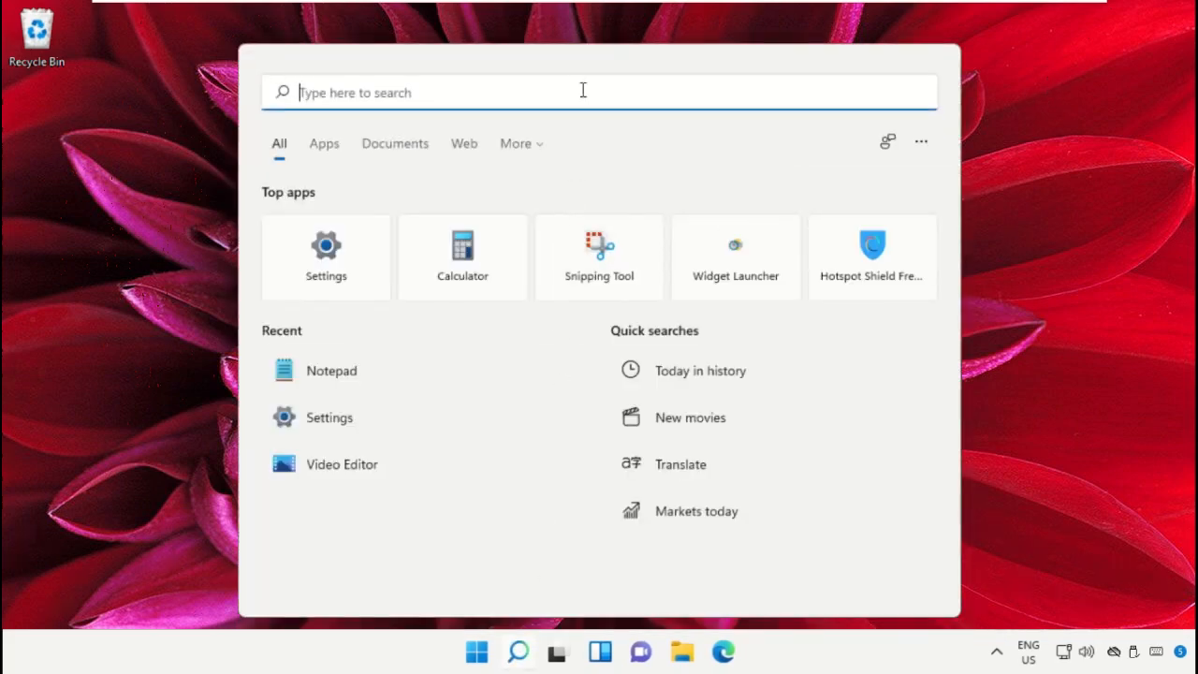
type("Windows memory Diagnostic")
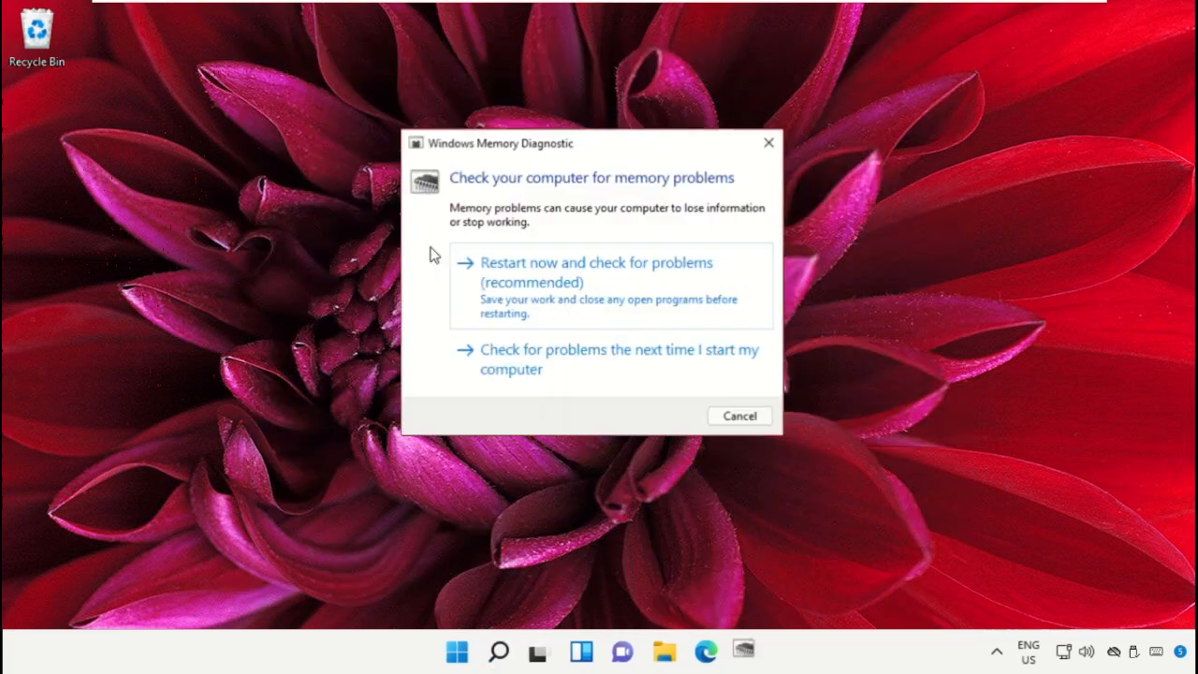
left_click(595, 271)
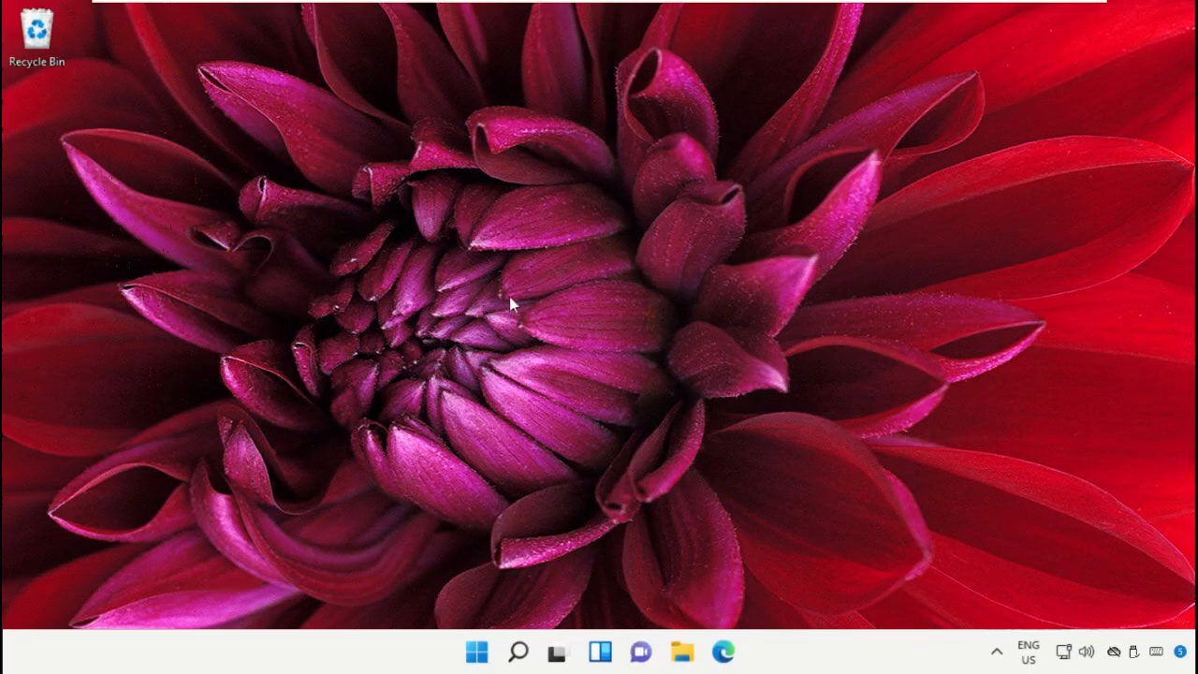
mouse_move(413, 441)
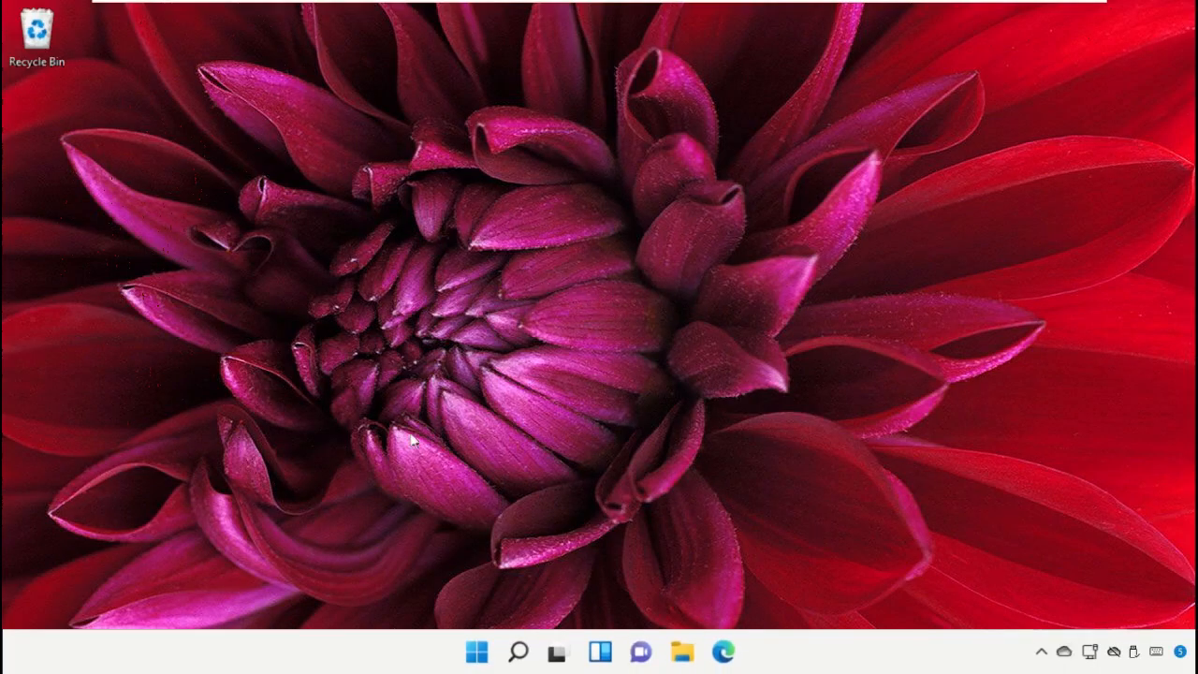
Launch System Restore with rstrui and scan the restore point for affected programs.
left_click(518, 653)
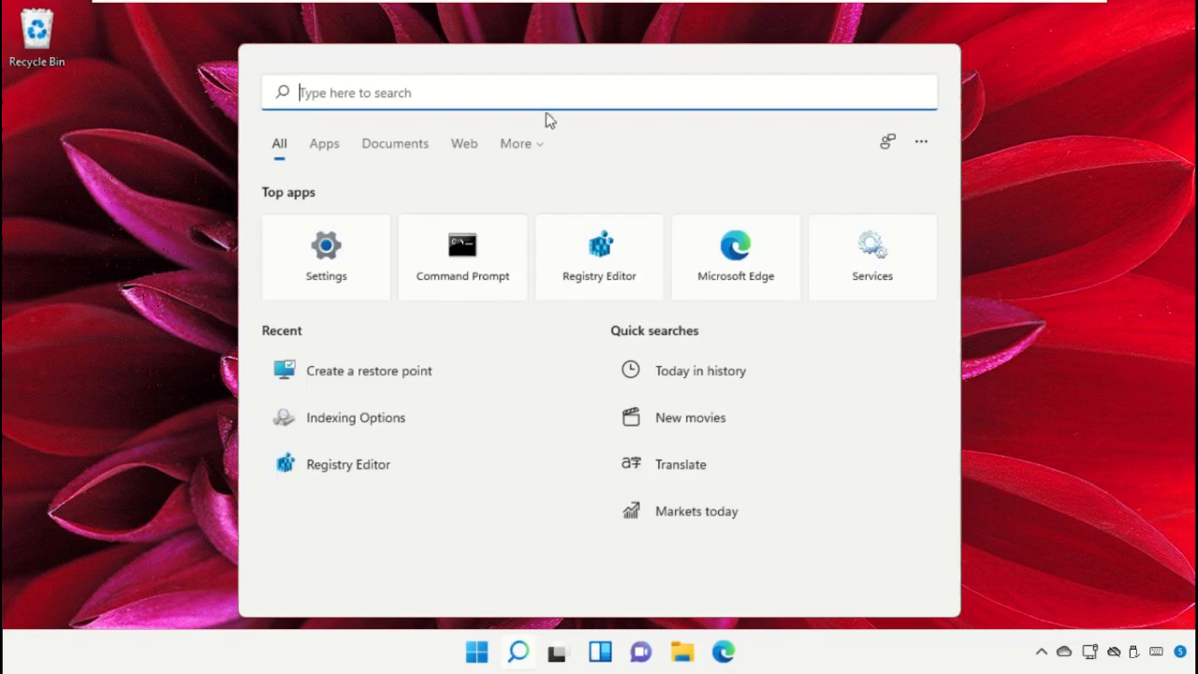
type("Rstrui")
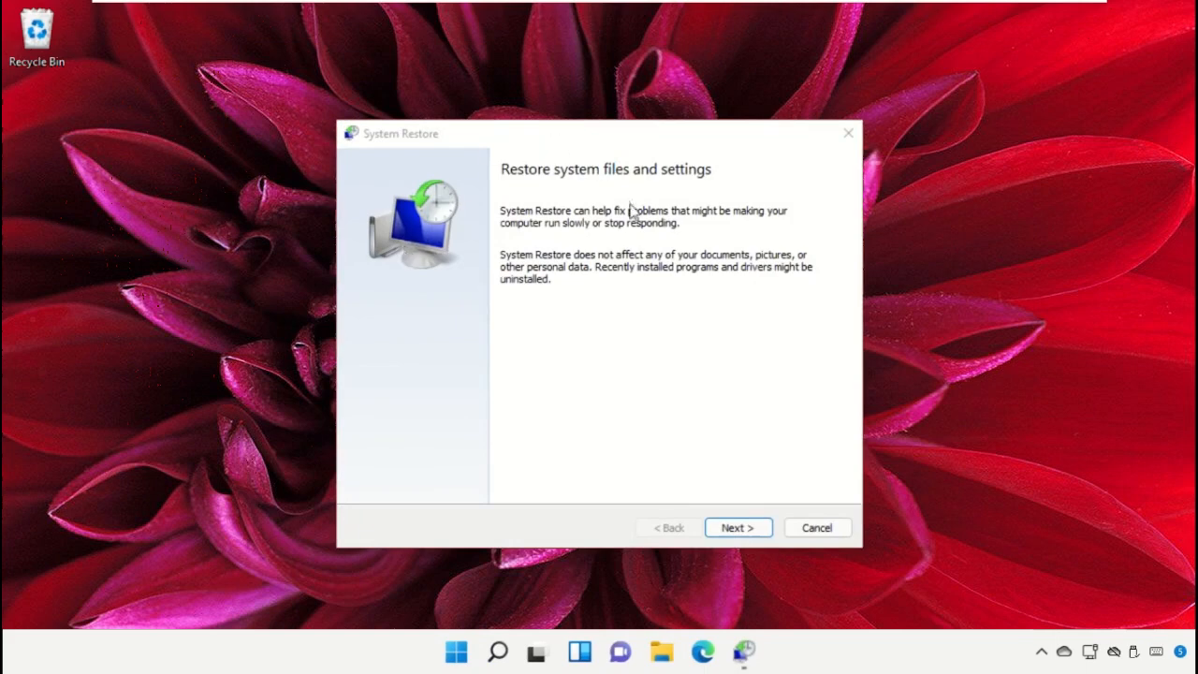
left_click(737, 528)
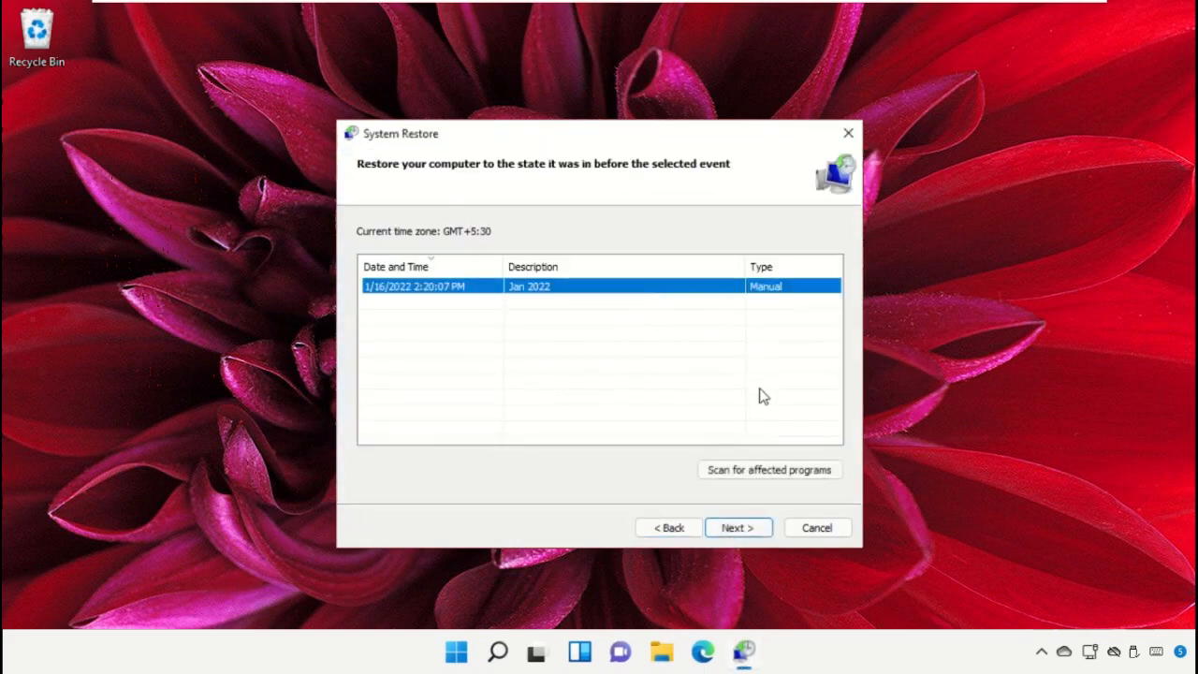
left_click(770, 469)
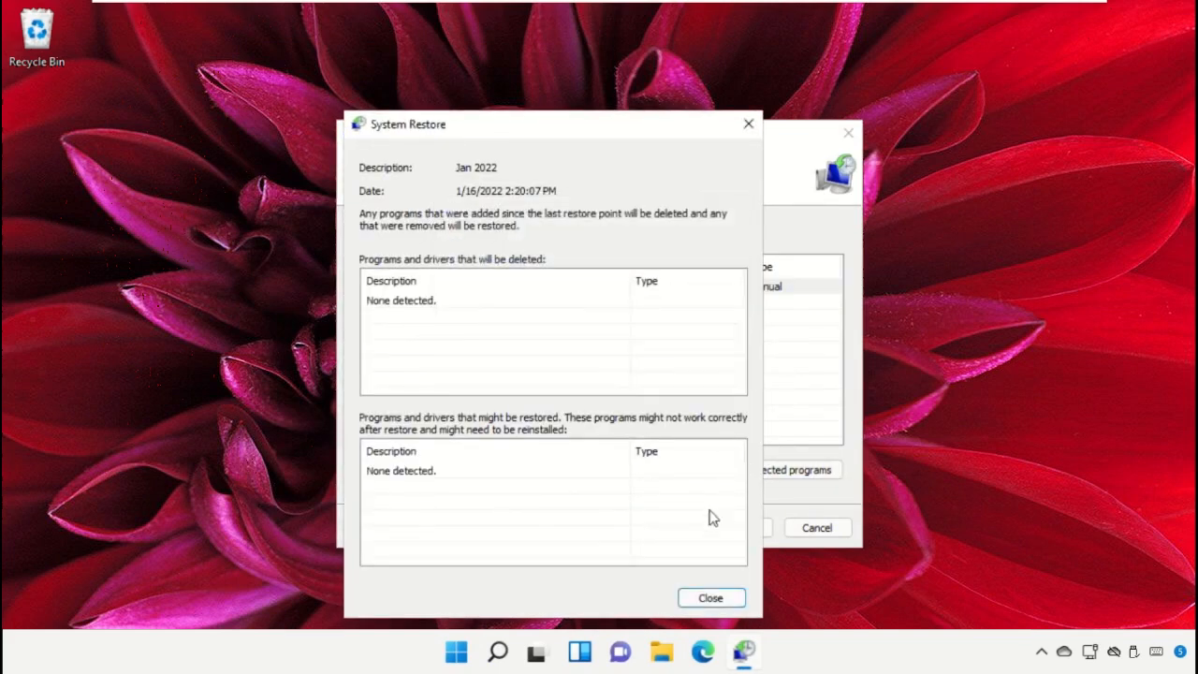
left_click(710, 598)
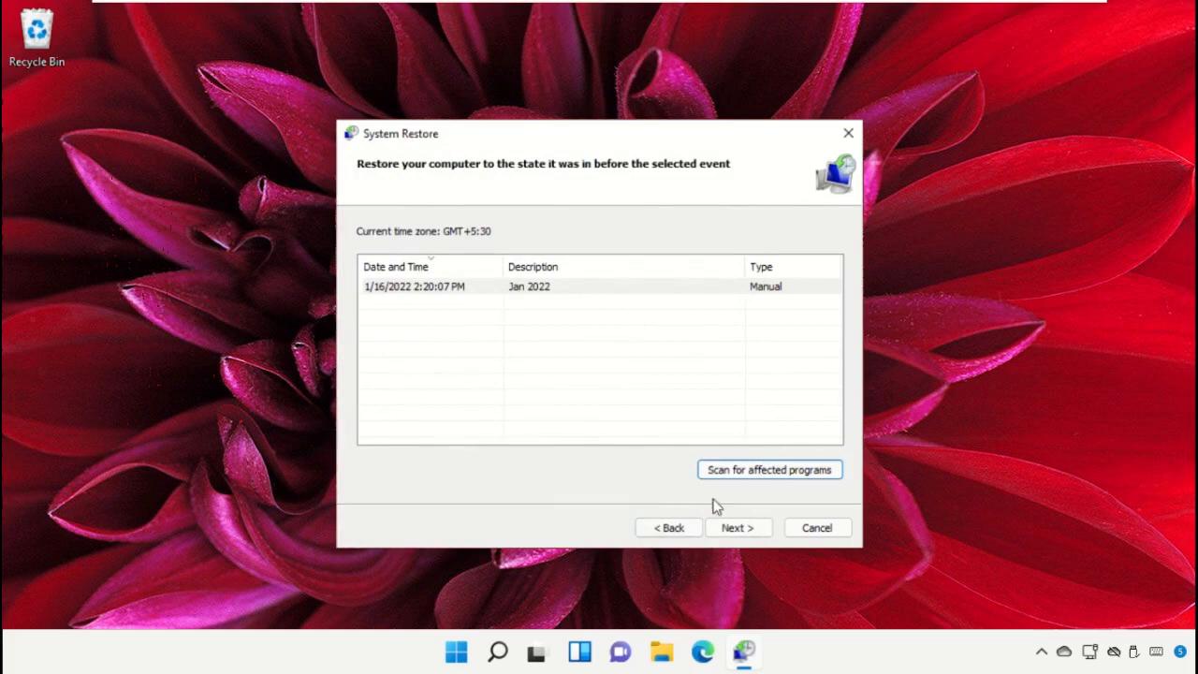
Confirm and start restoring to the 1/16/2022 restore point.
left_click(739, 527)
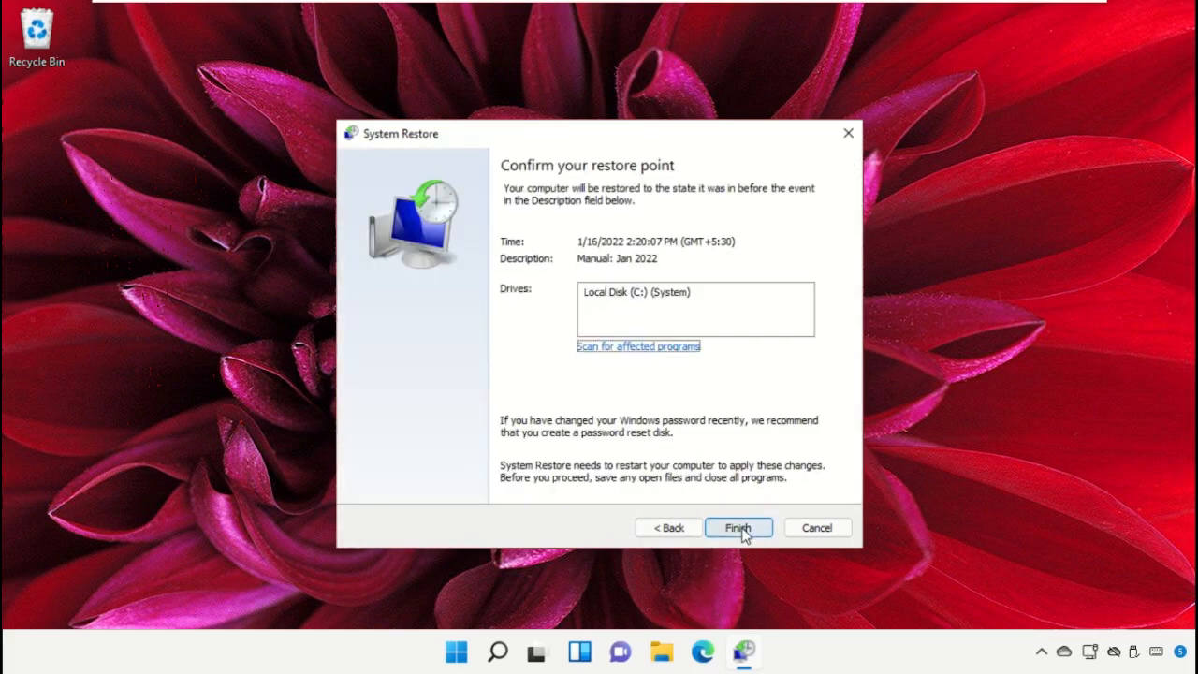
left_click(738, 527)
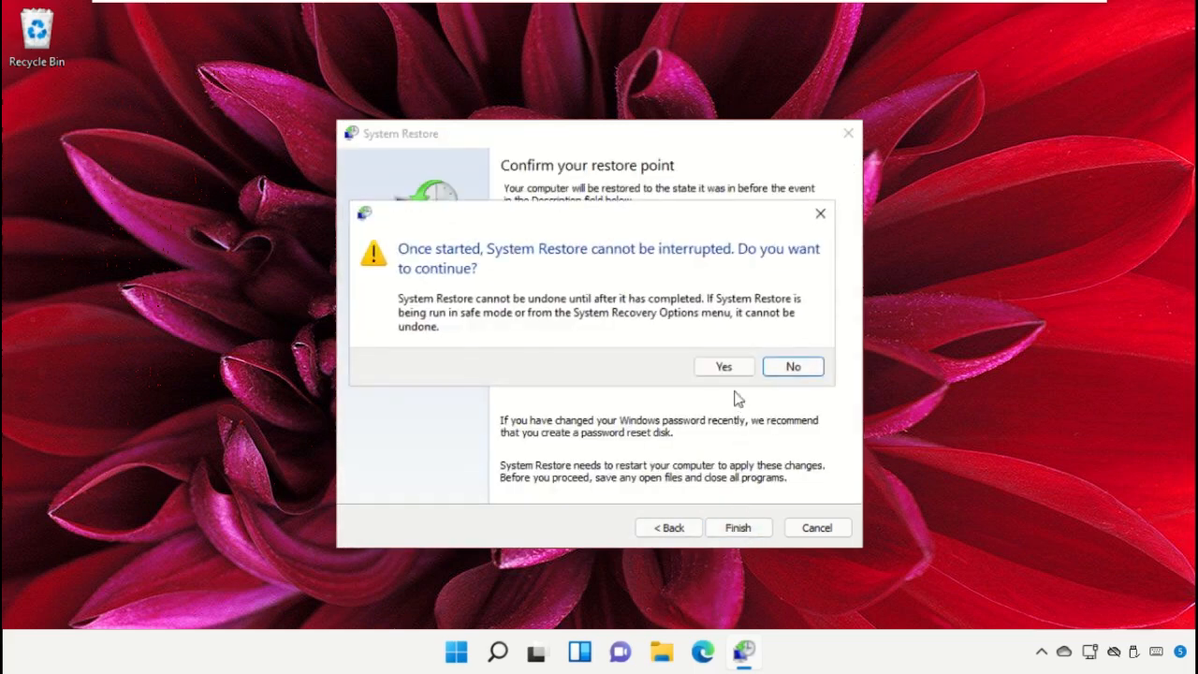
left_click(723, 366)
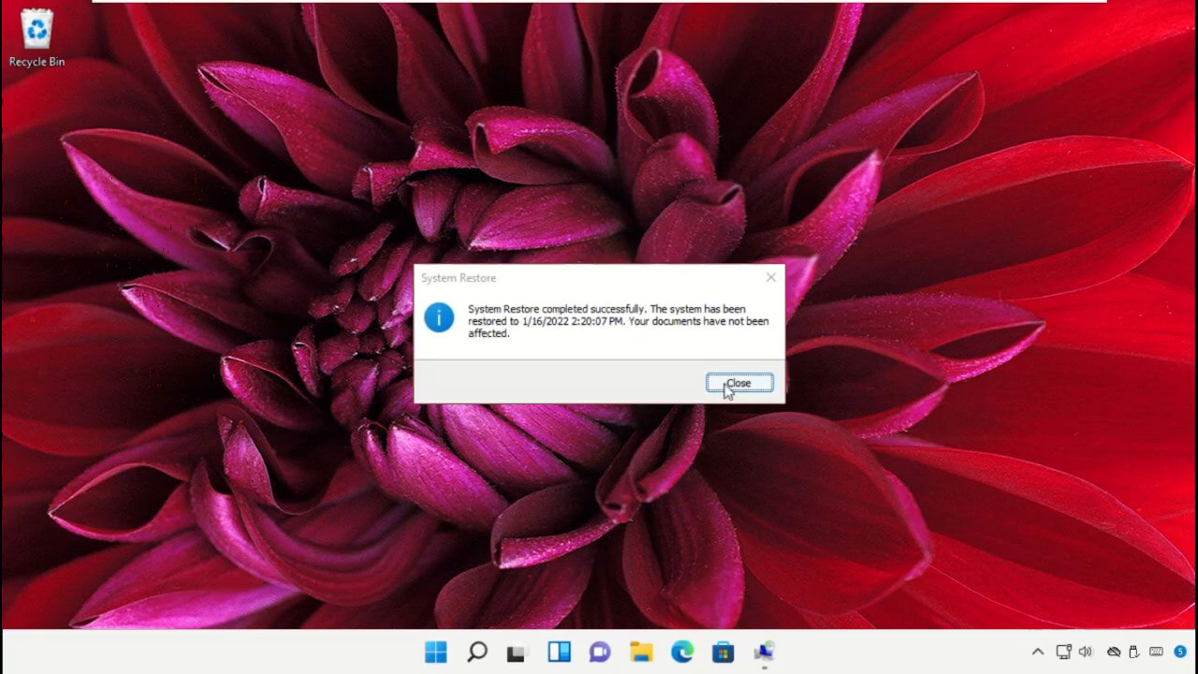
Close the System Restore success notice and bring up the Start menu.
left_click(739, 383)
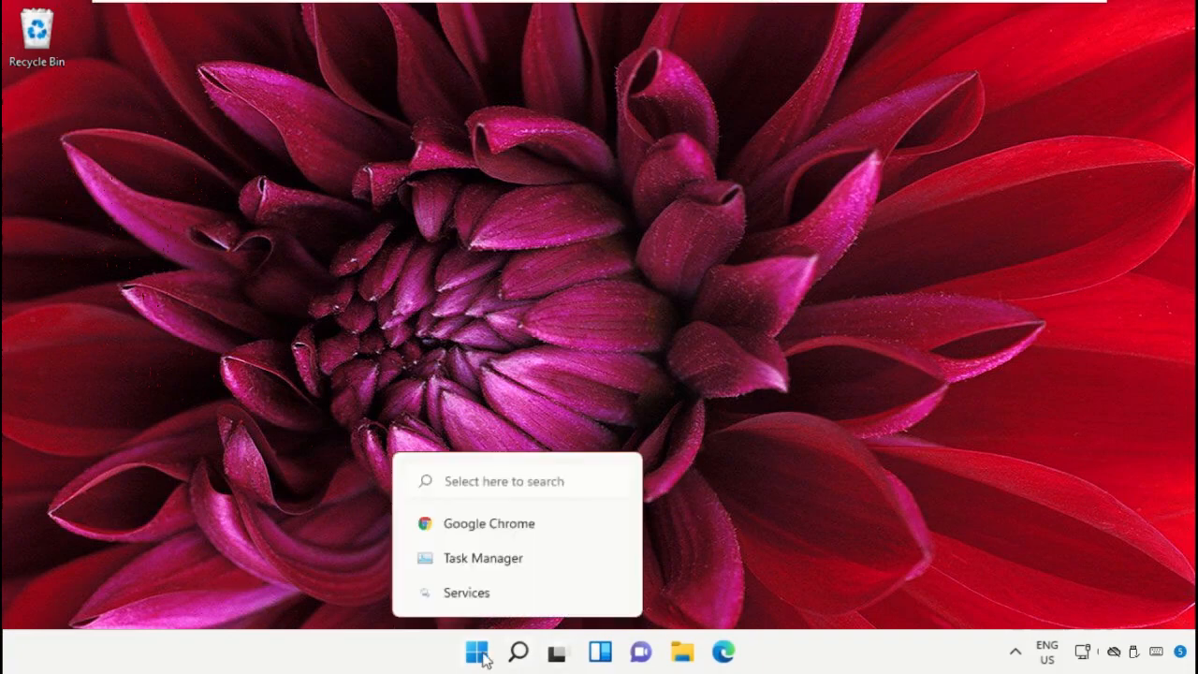
left_click(475, 652)
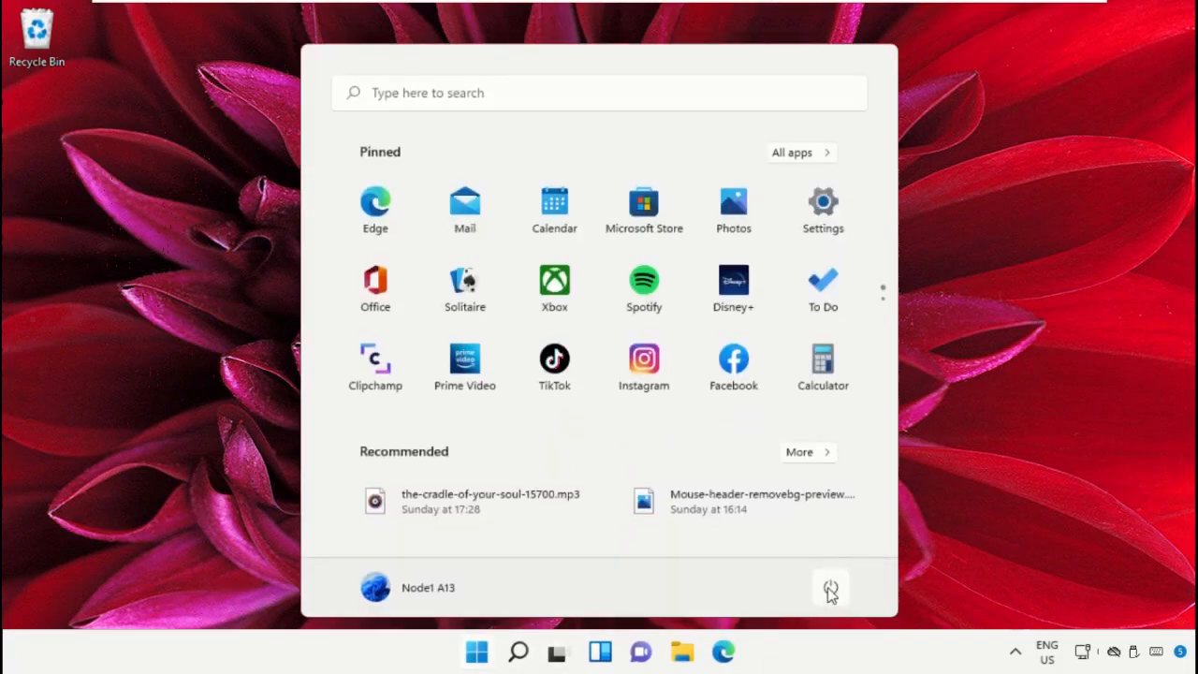